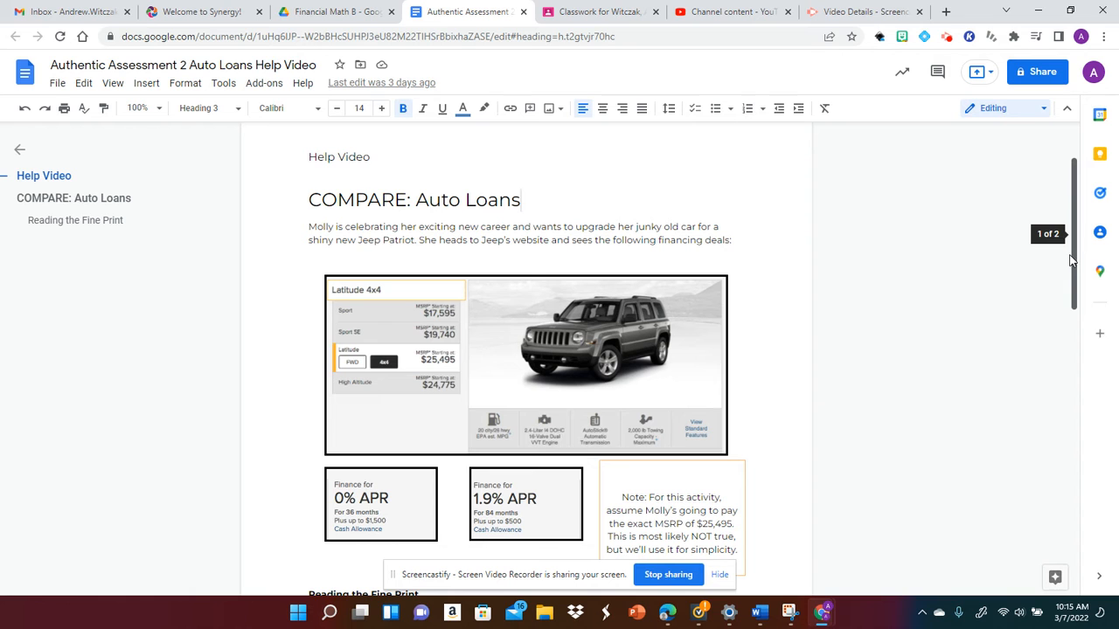
Scroll down to the Jeep price list, financing offers and Reading the Fine Print heading.
scroll("down", 3)
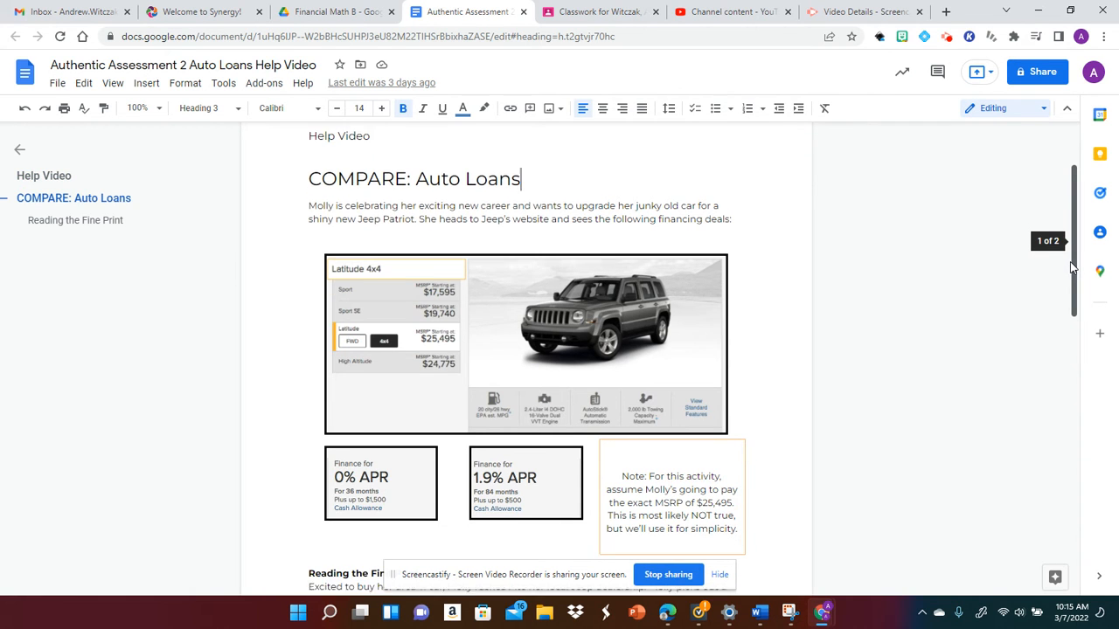
scroll("down", 3)
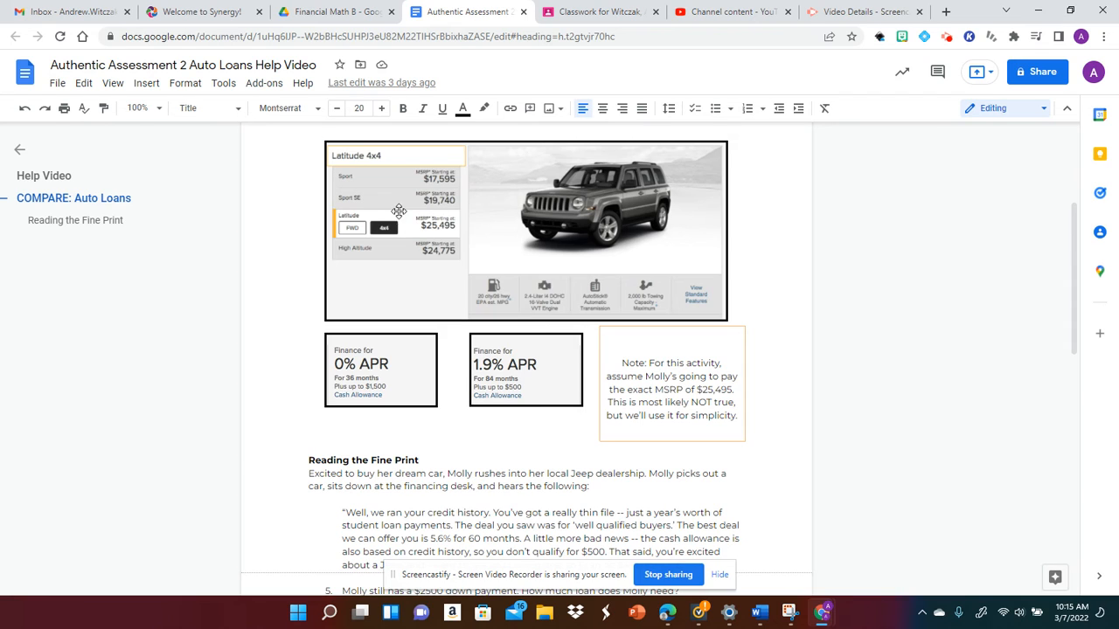
mouse_move(427, 241)
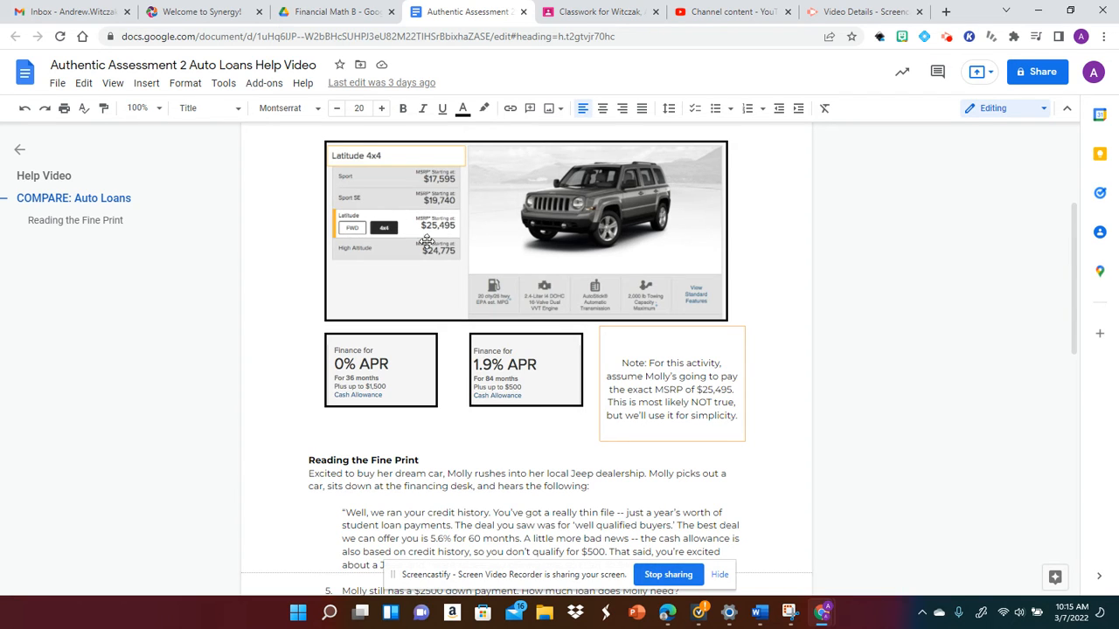
mouse_move(438, 238)
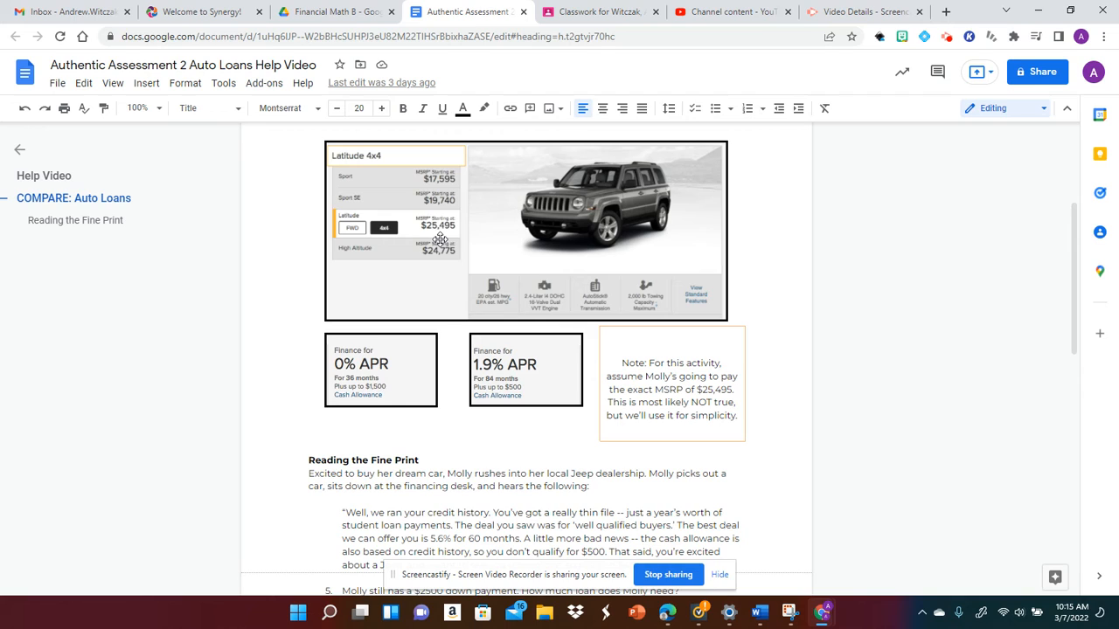
mouse_move(426, 353)
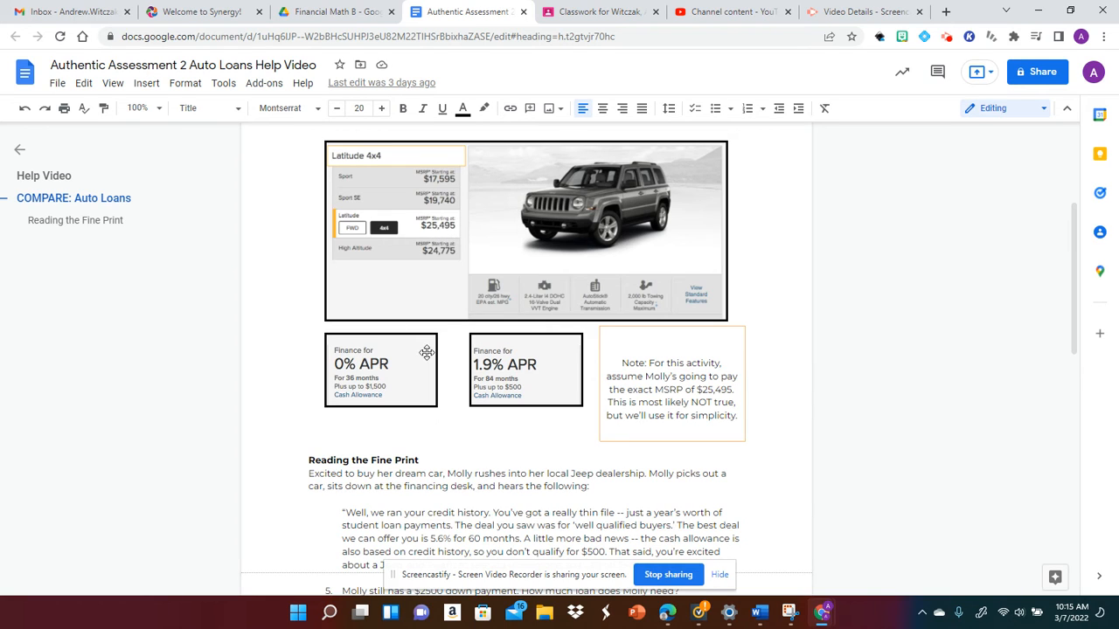
mouse_move(371, 385)
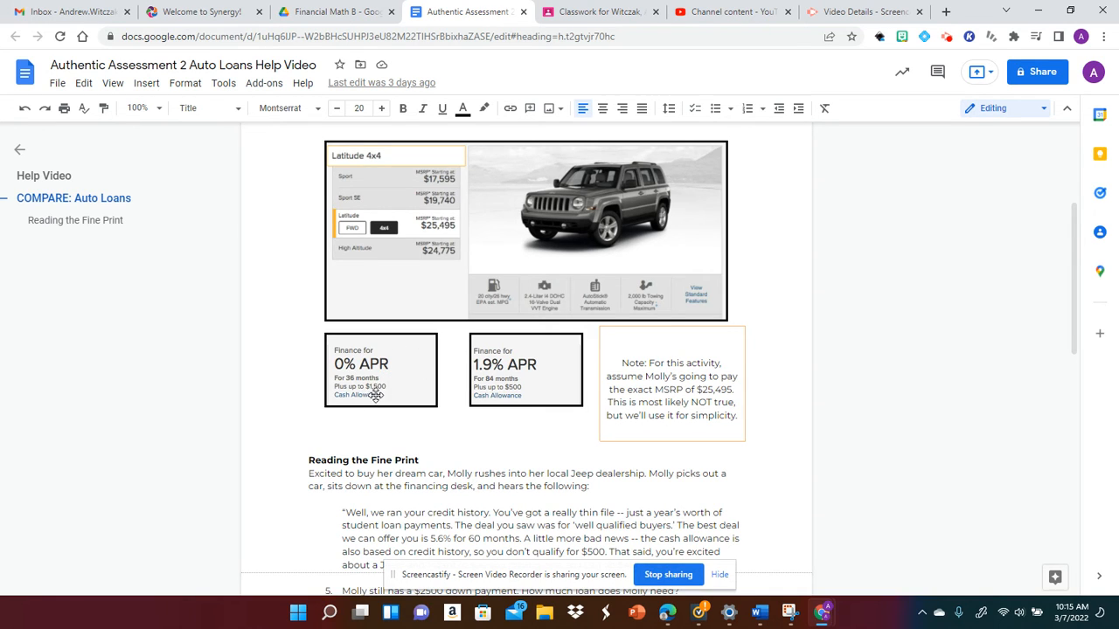
mouse_move(368, 378)
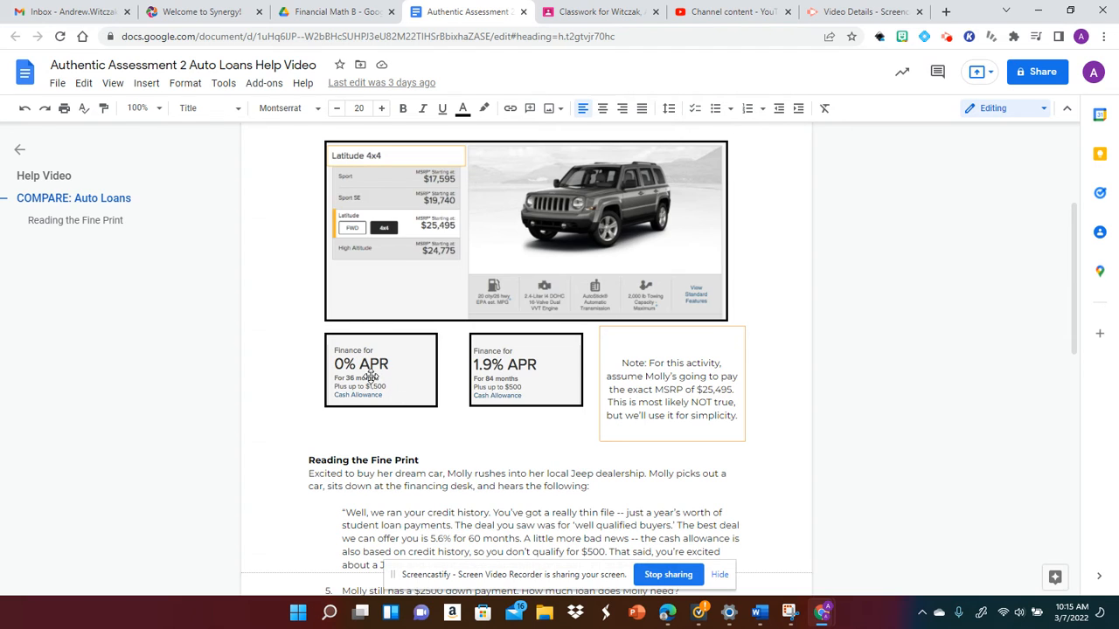
mouse_move(357, 368)
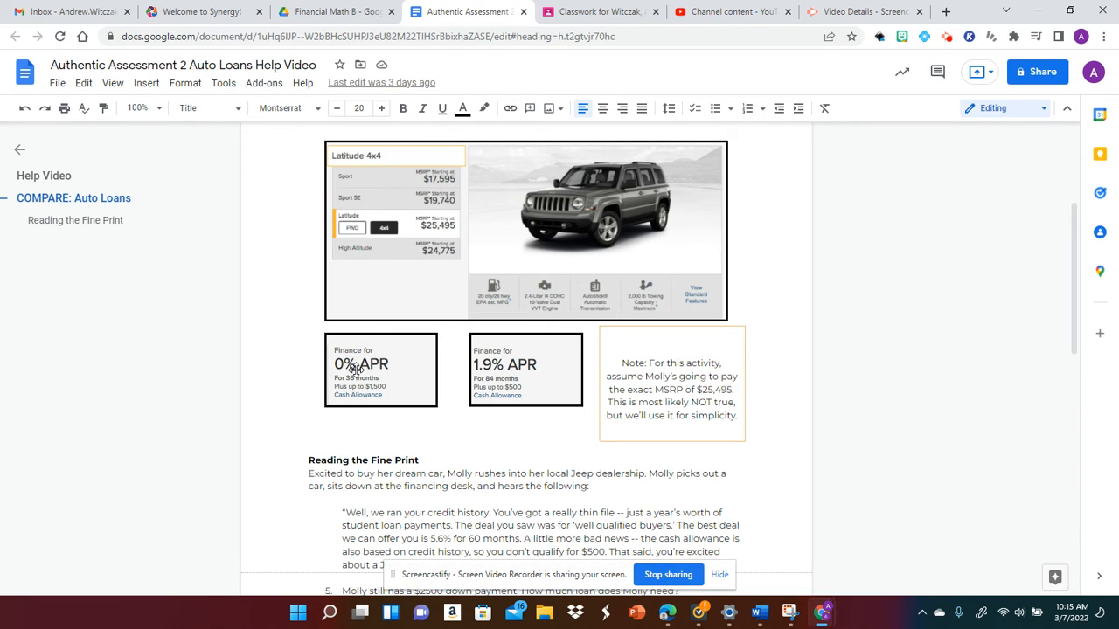
mouse_move(388, 388)
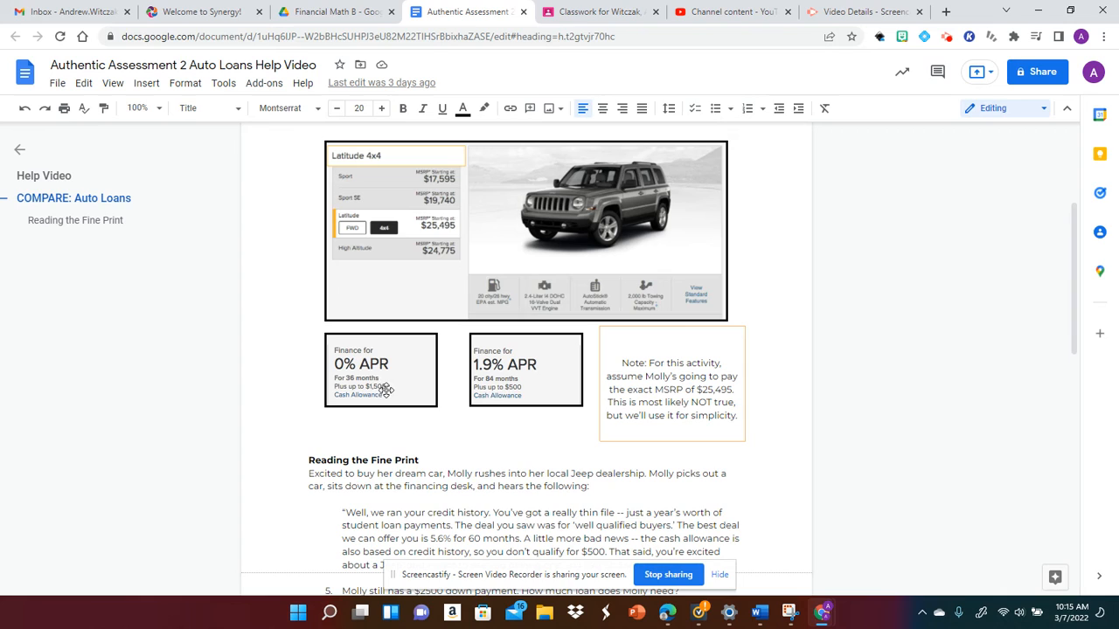
mouse_move(532, 374)
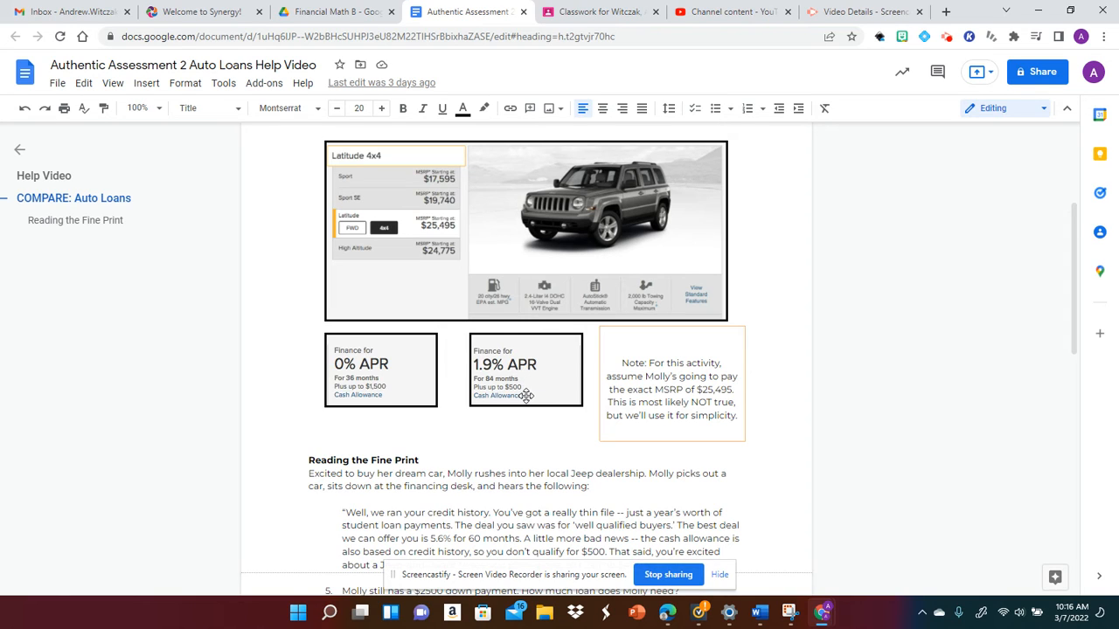
mouse_move(486, 366)
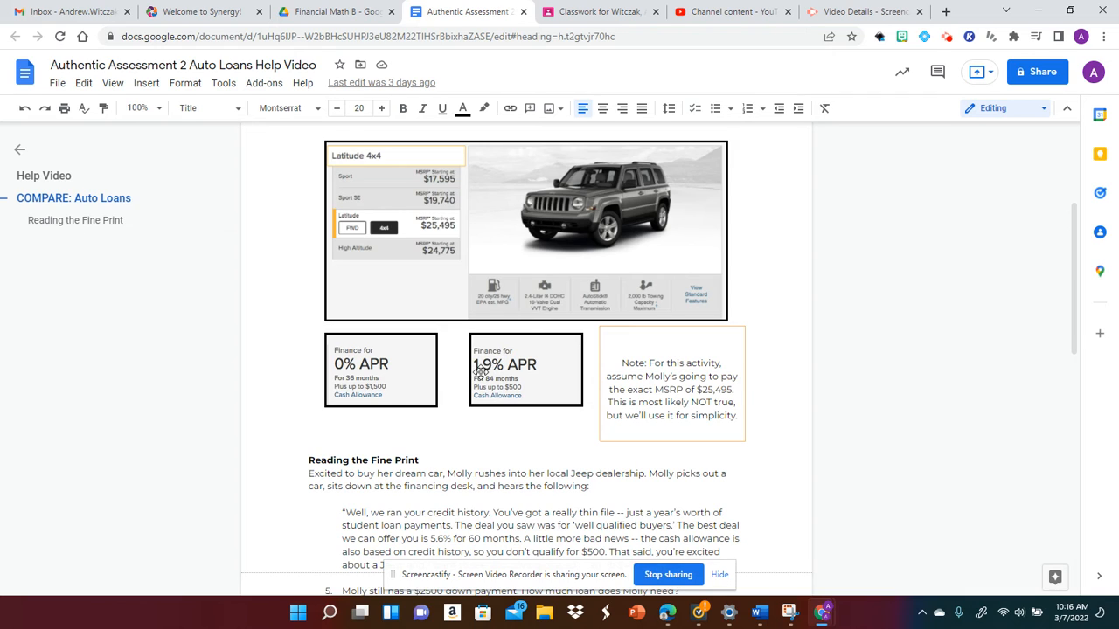
mouse_move(543, 387)
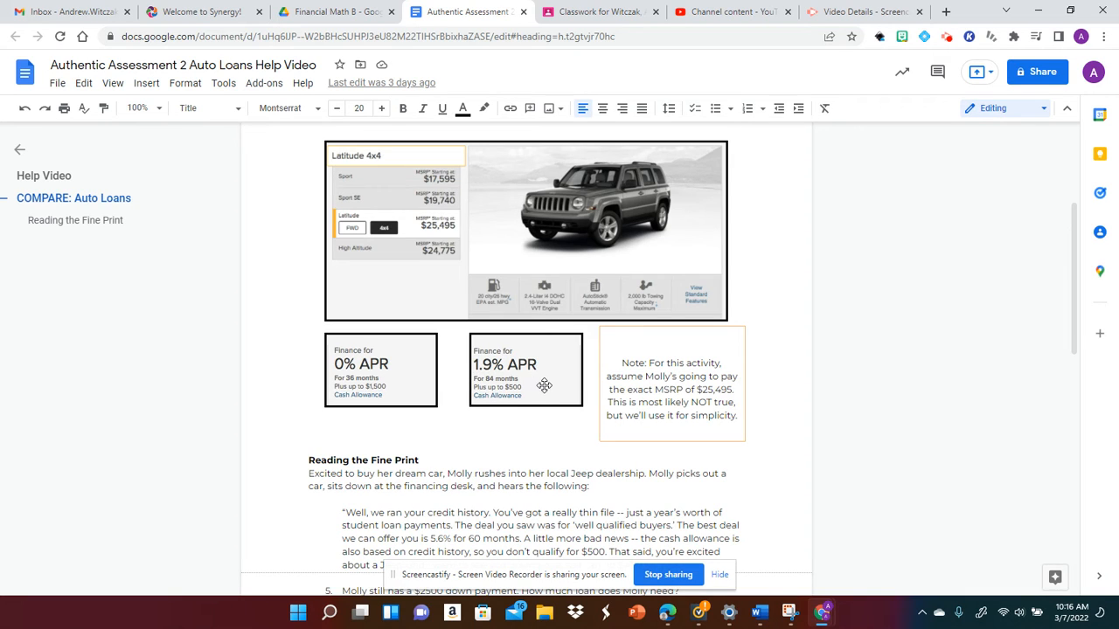
mouse_move(553, 397)
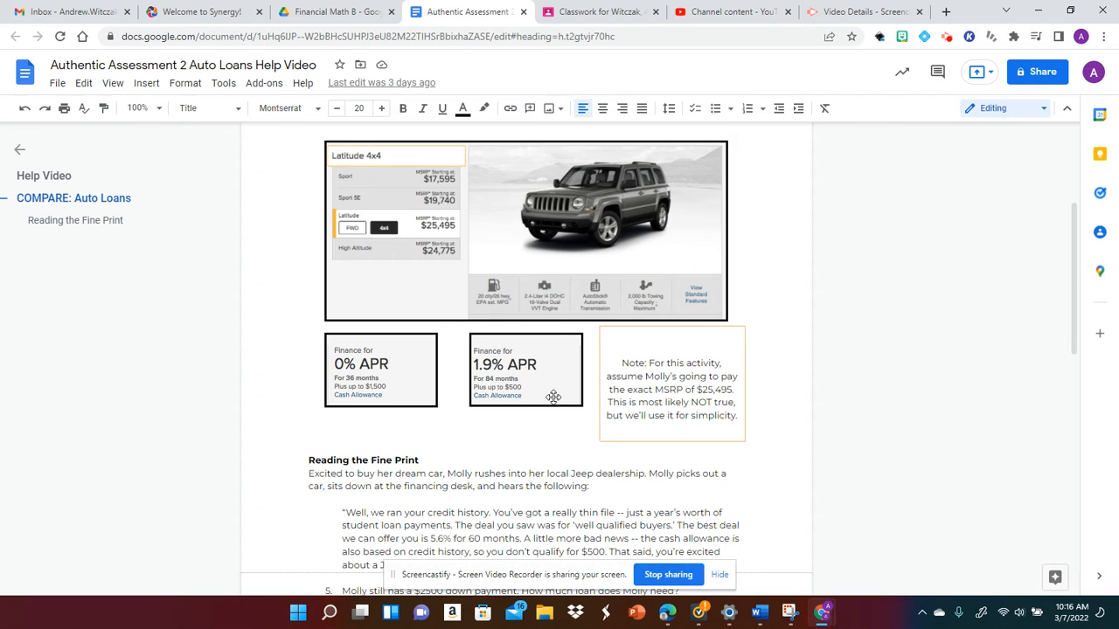
mouse_move(1039, 348)
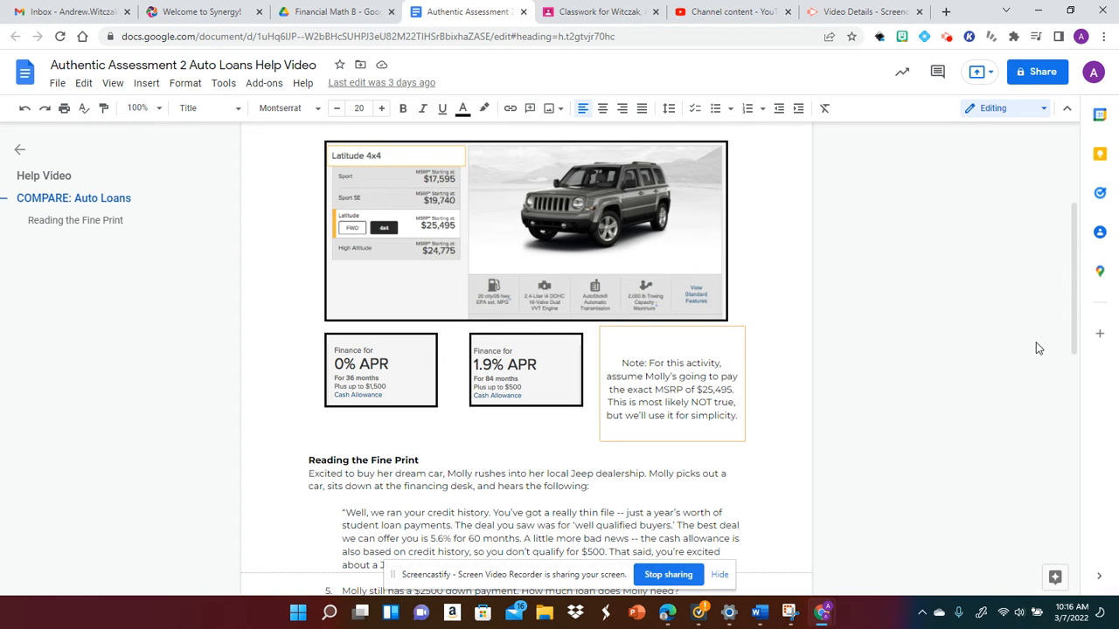
Scroll down to questions 5–8 and their empty answer boxes.
scroll("down", 3)
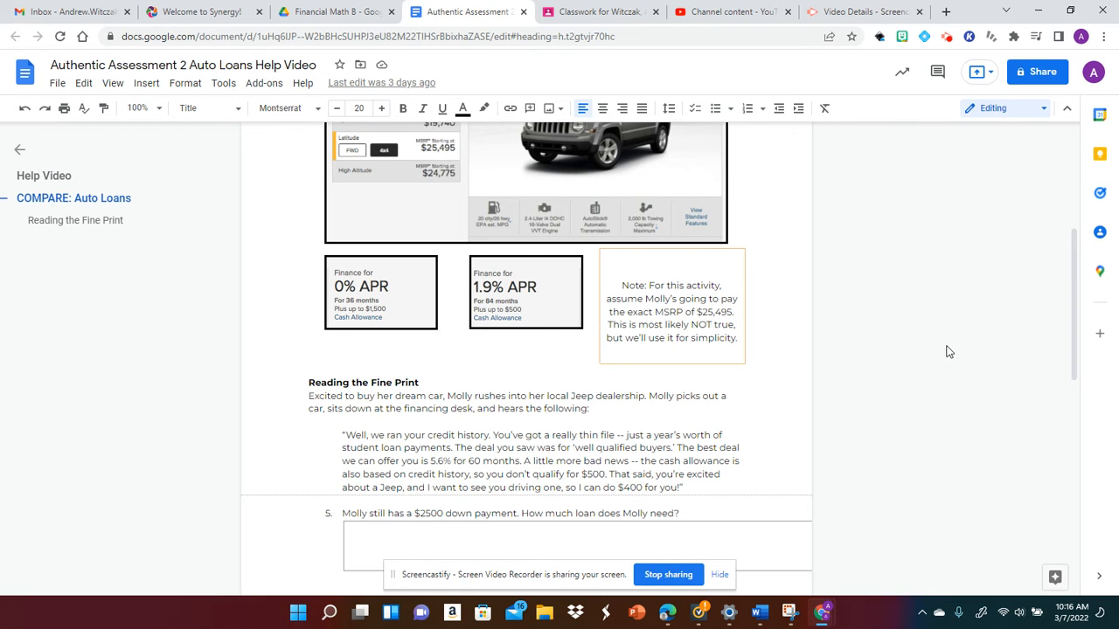
scroll("down", 3)
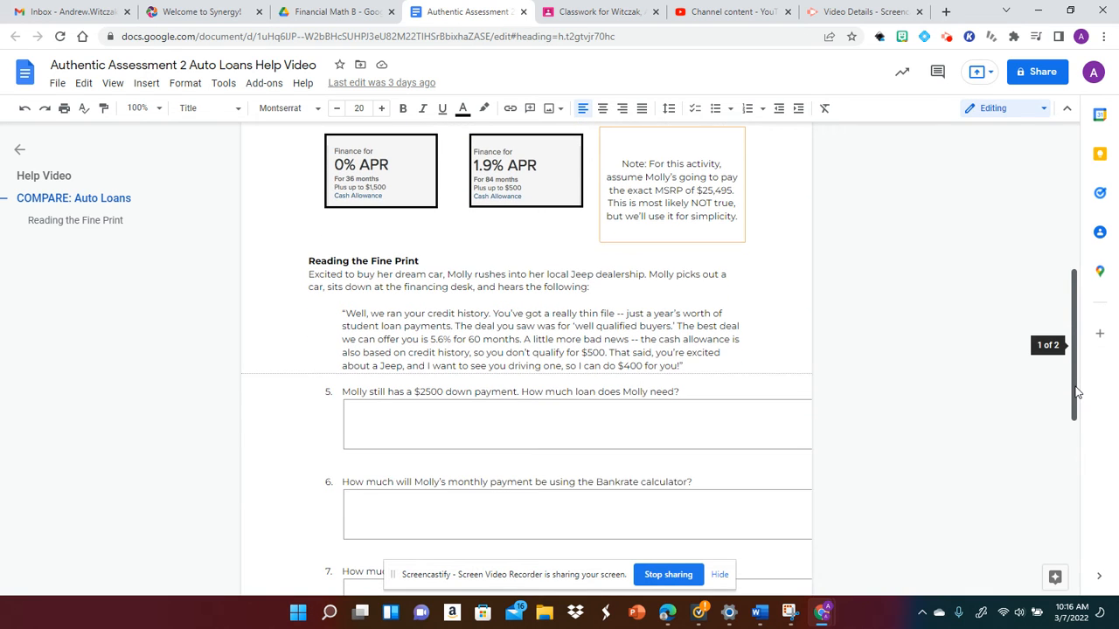
scroll("down", 3)
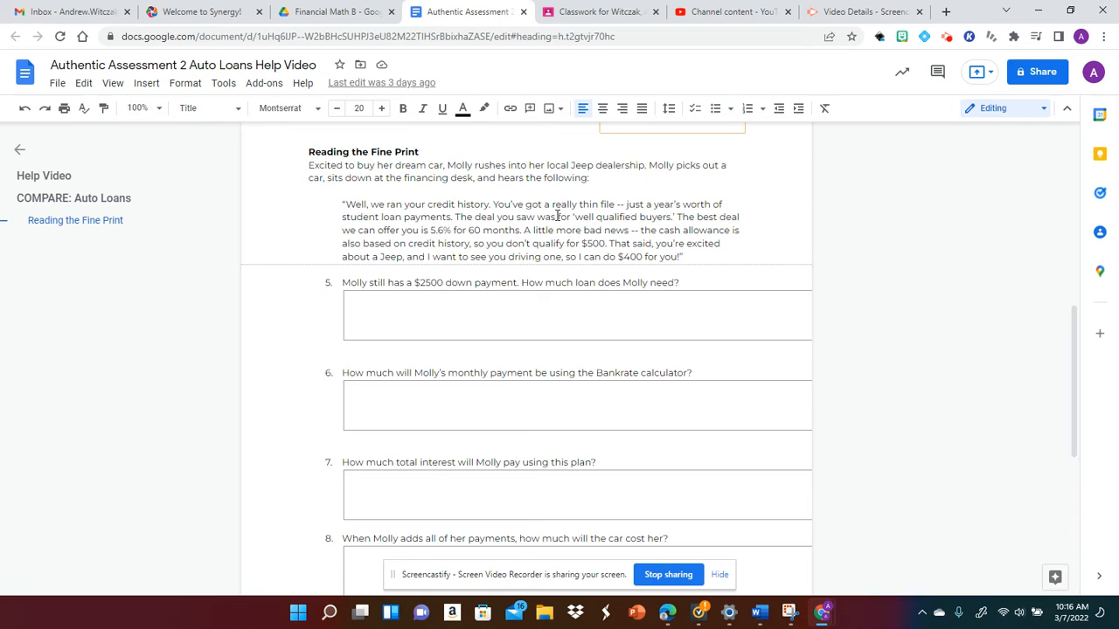
mouse_move(390, 222)
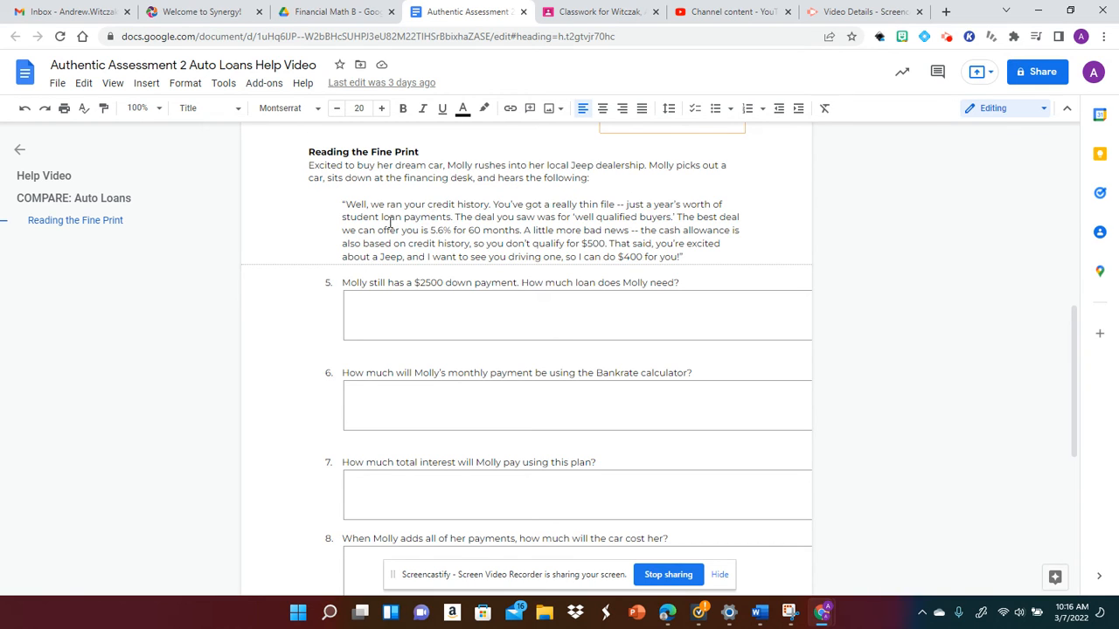
mouse_move(658, 220)
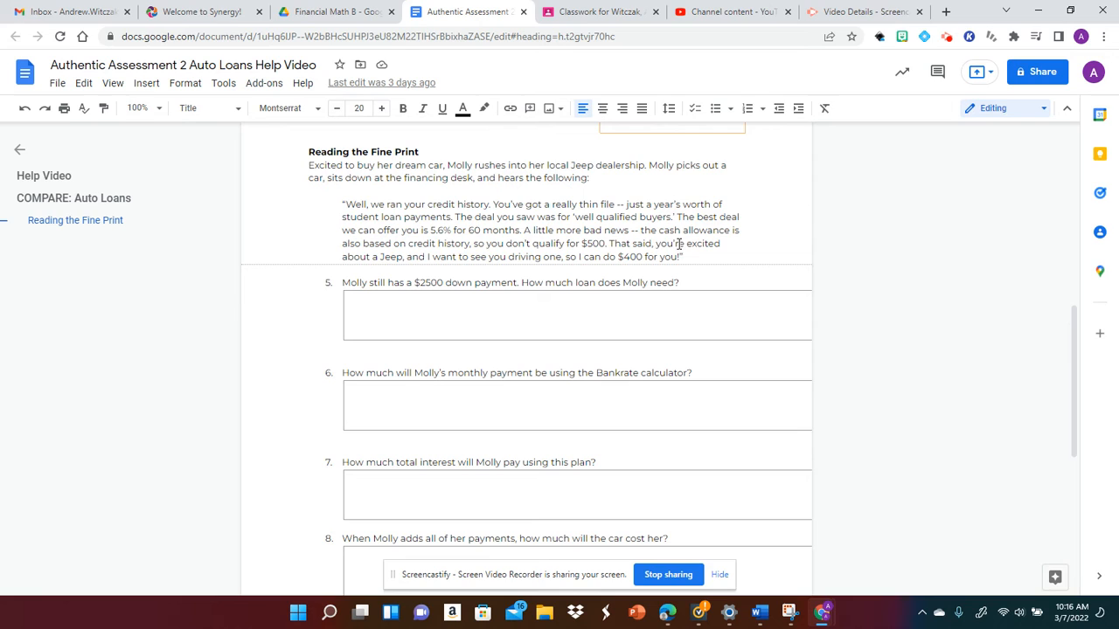
mouse_move(686, 241)
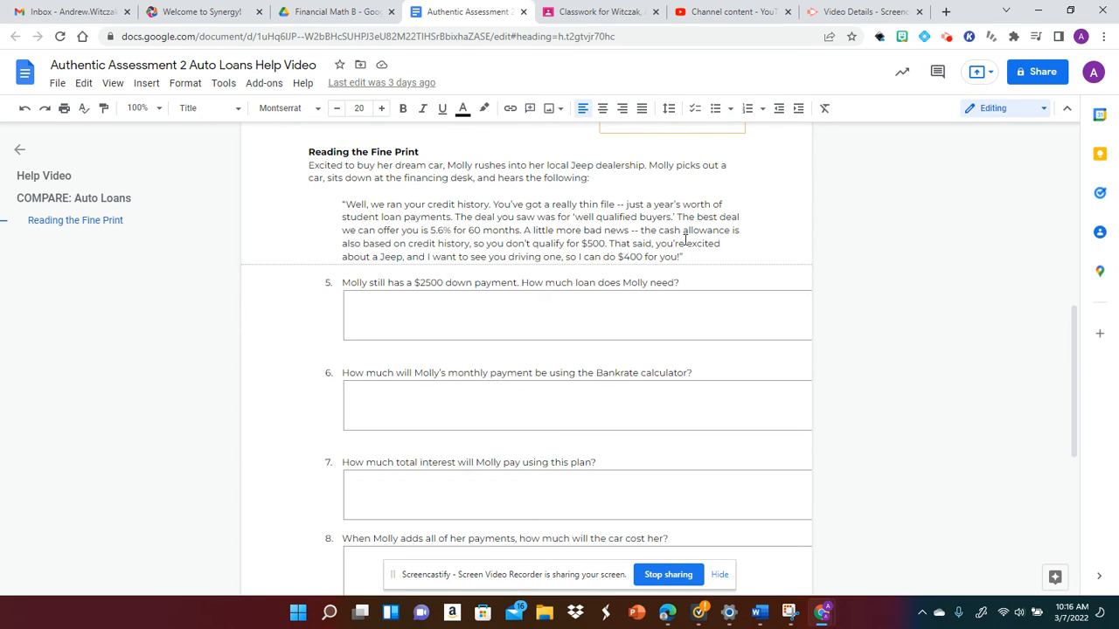
mouse_move(516, 255)
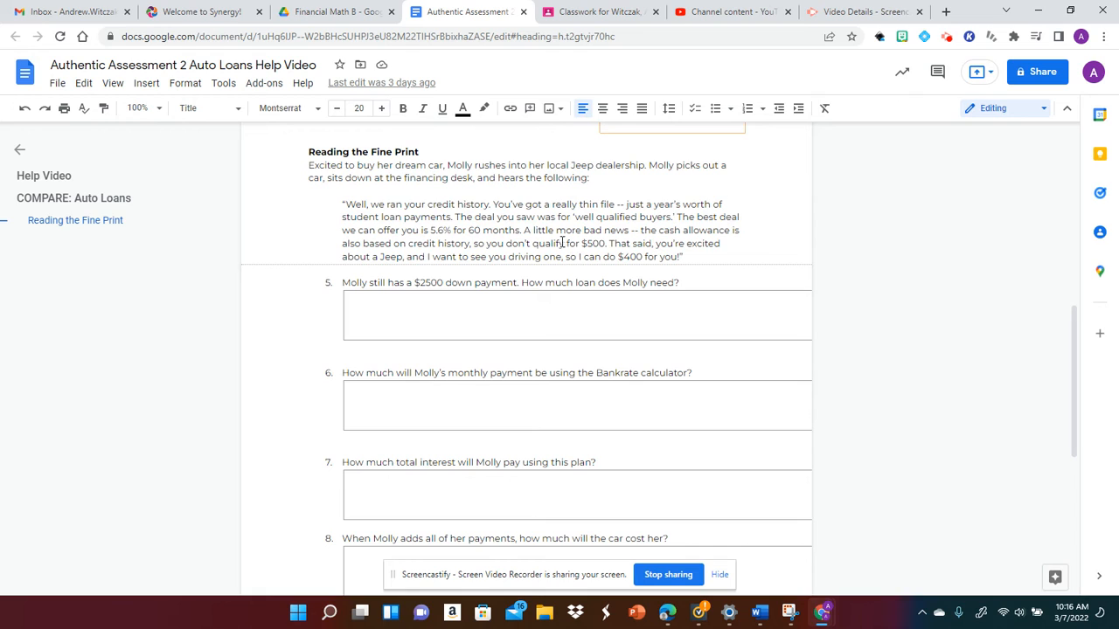
mouse_move(594, 273)
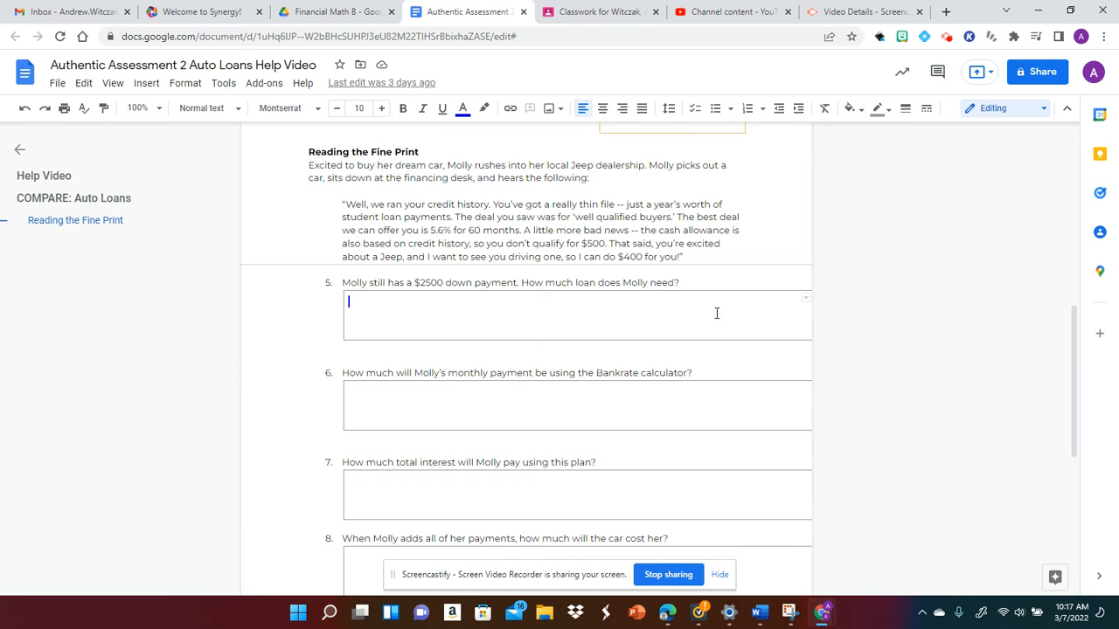
scroll("up", 3)
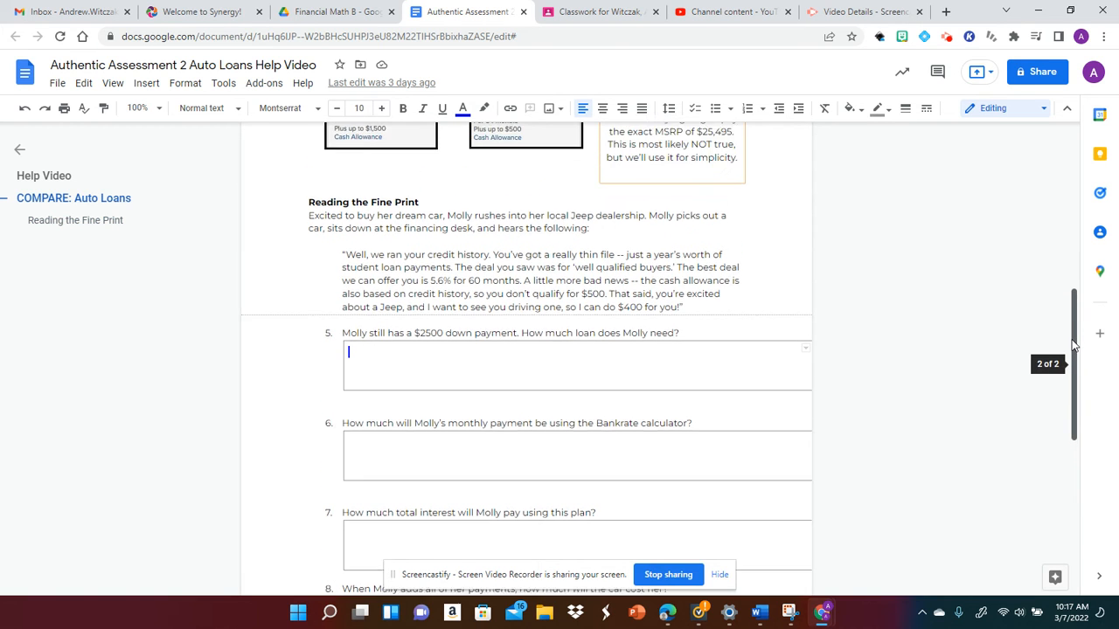
type("25495")
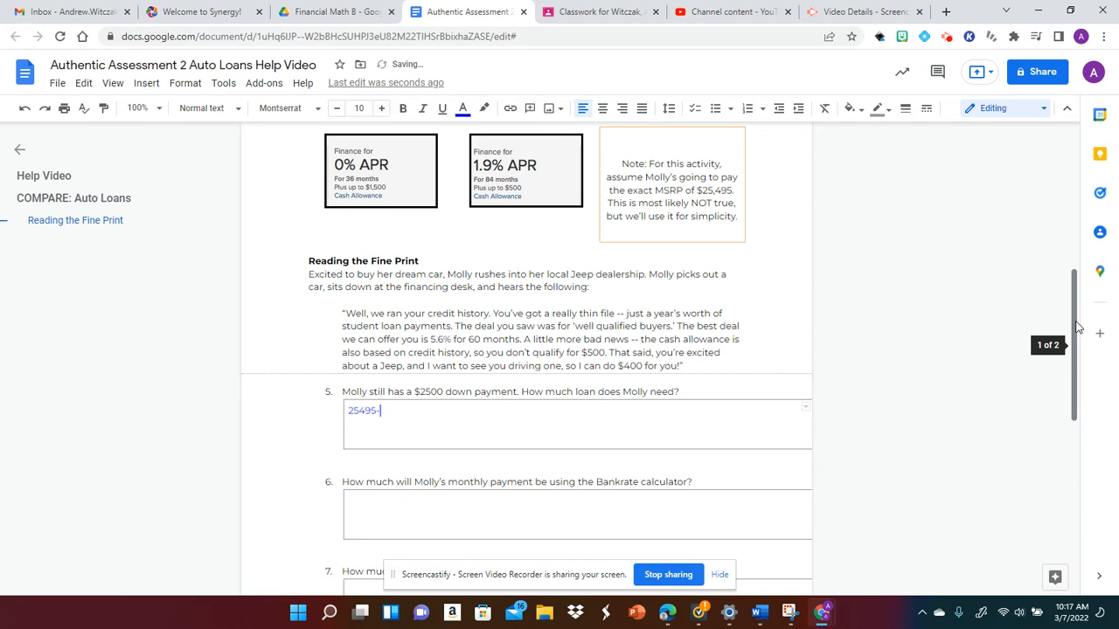
type("-2500")
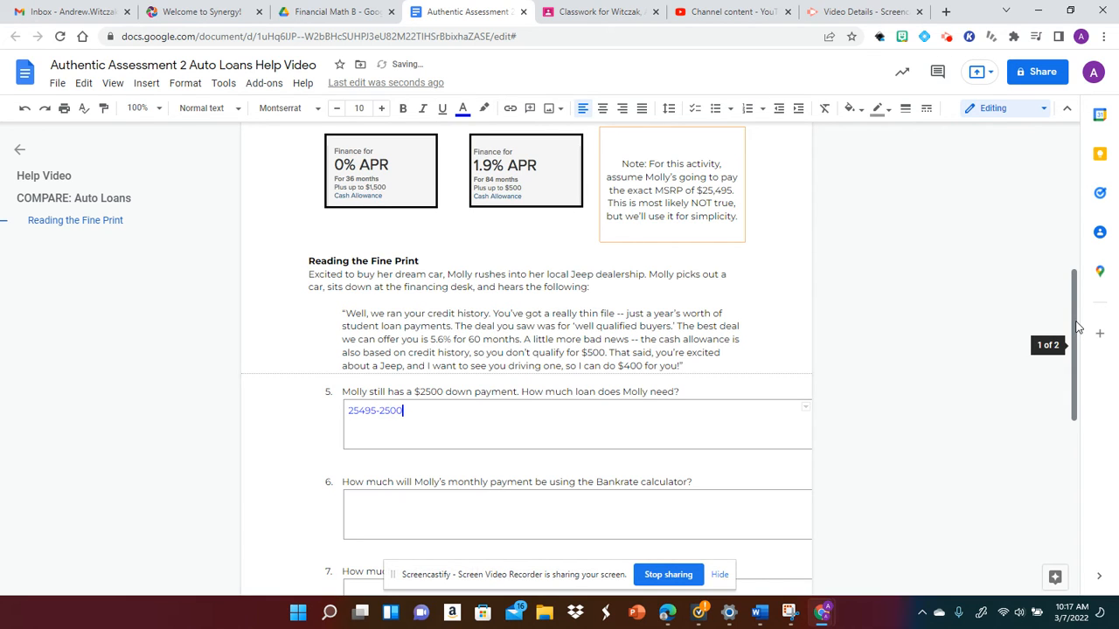
type("-400")
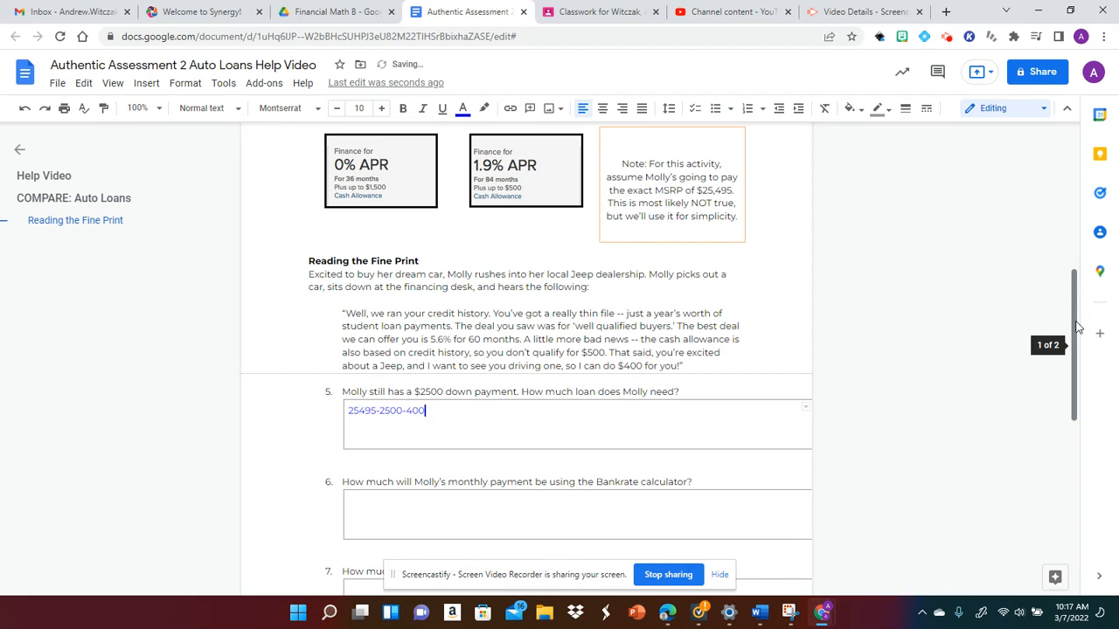
type("=")
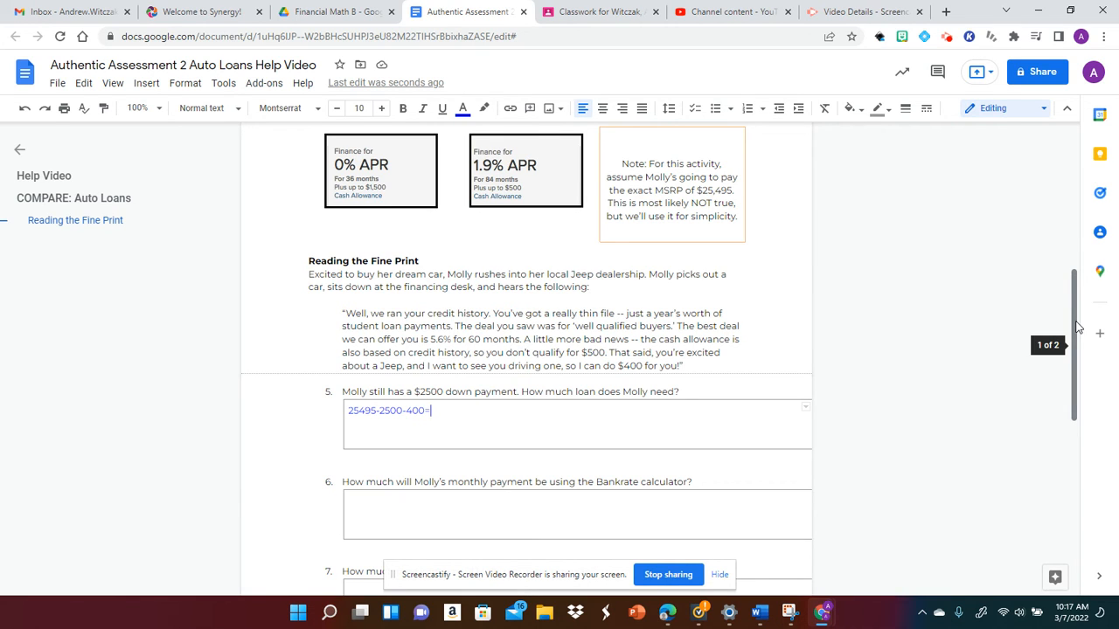
type("225956")
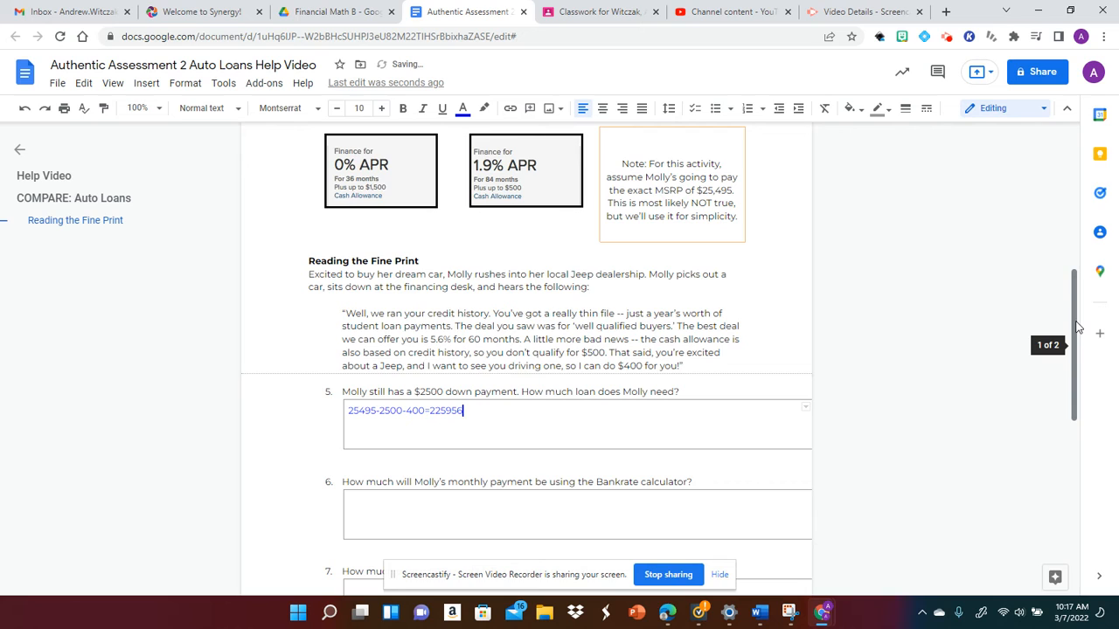
key("Backspace")
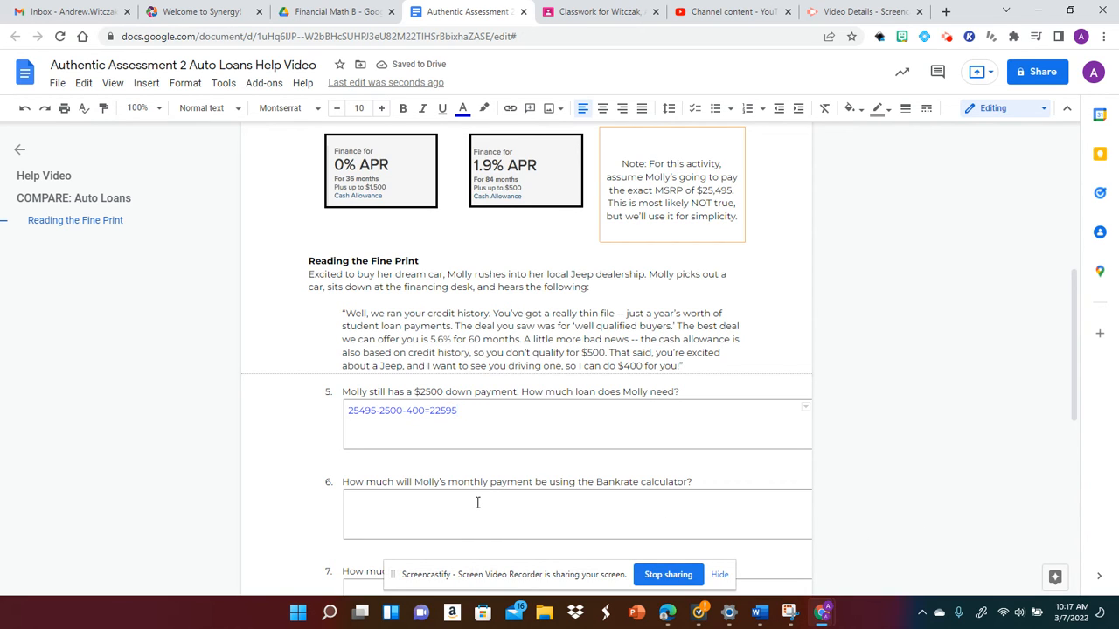
Enter the total-with-interest calculation 22595*1.056^5=31,332.56 in question 6's answer box.
left_click(477, 503)
type("225")
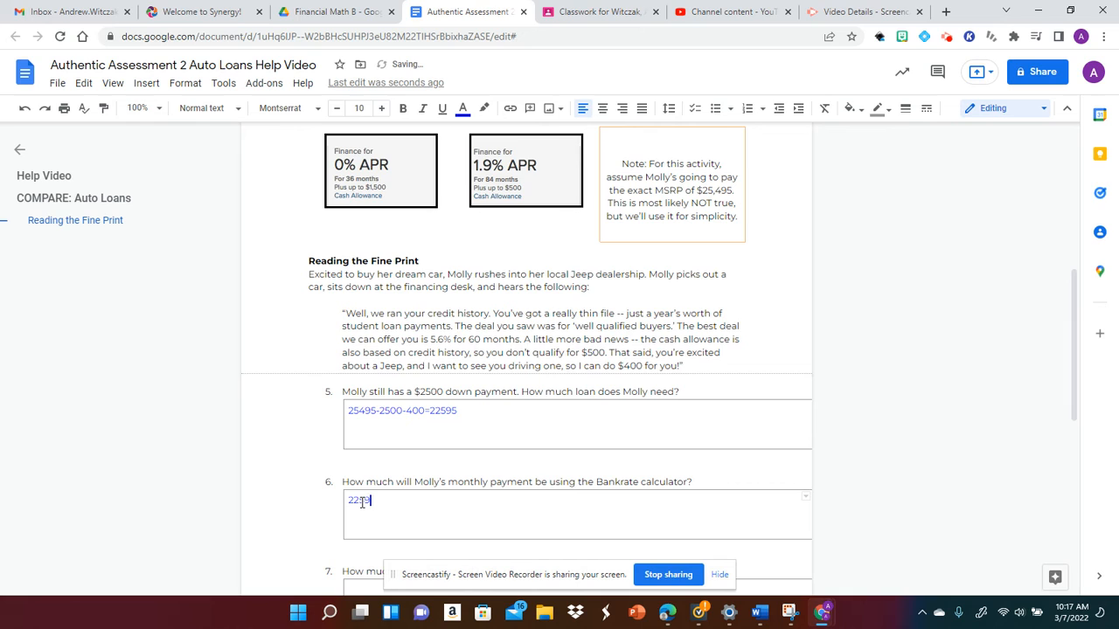
type("95")
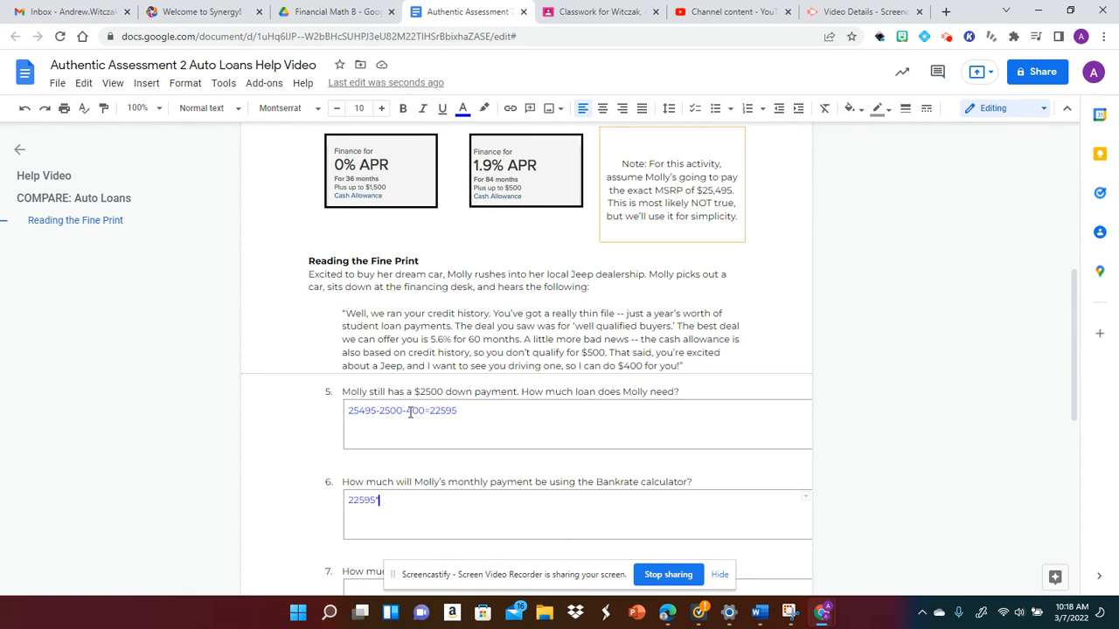
type("*1.0")
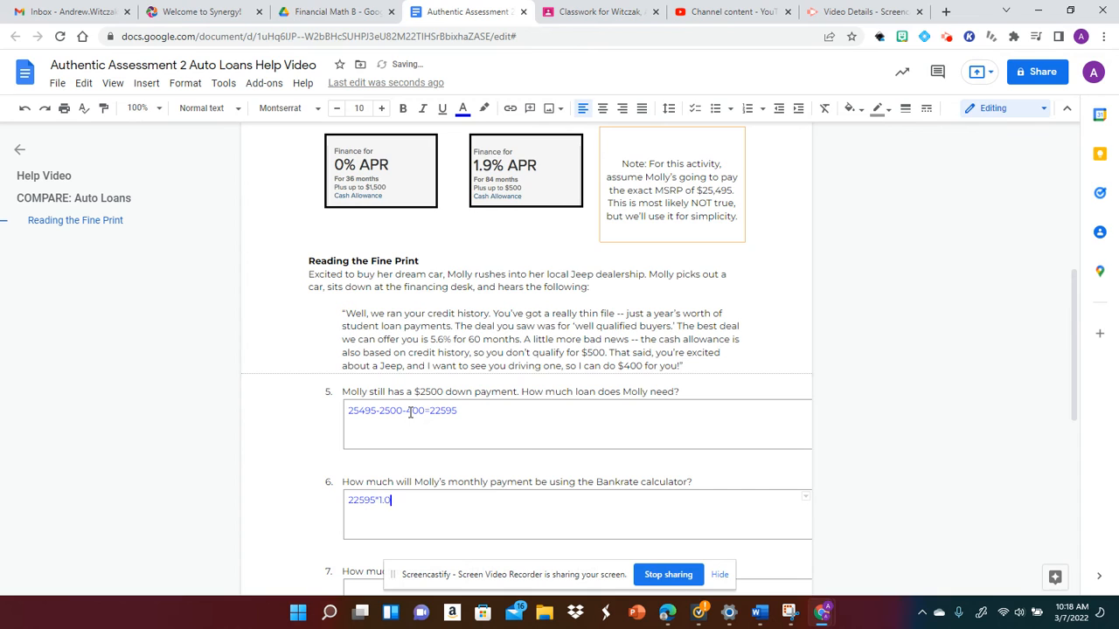
type("5")
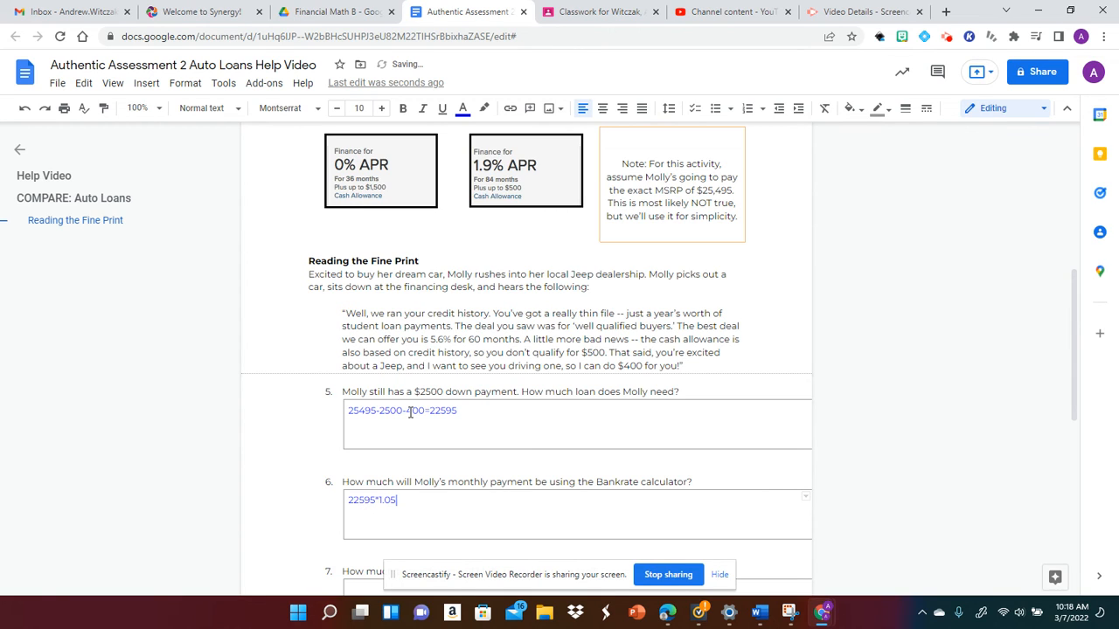
type("6")
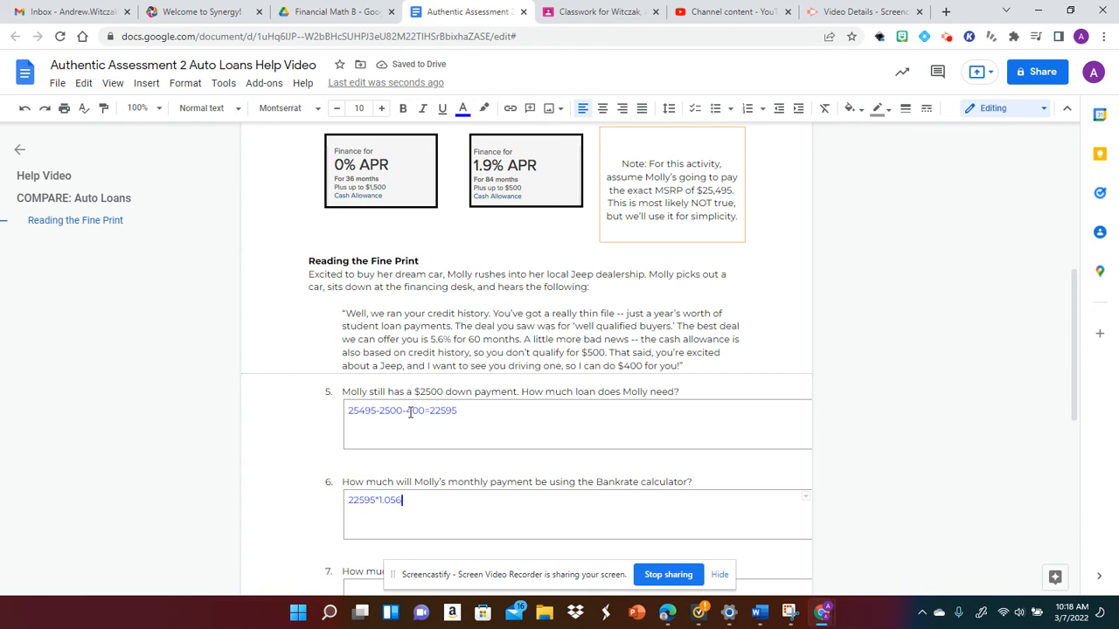
type("^")
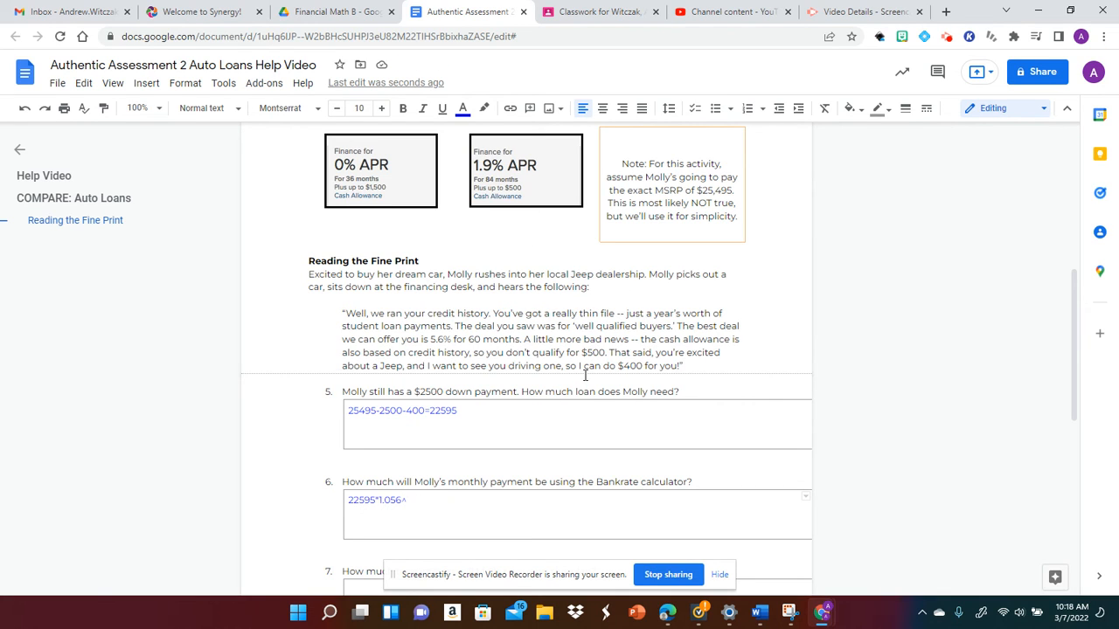
mouse_move(479, 342)
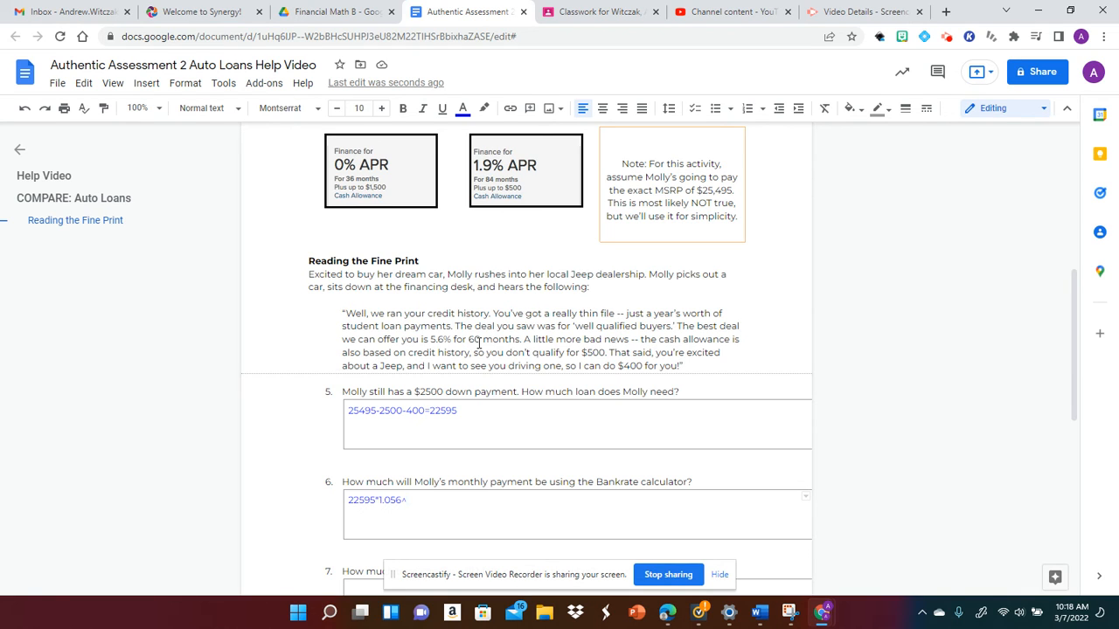
type("^5")
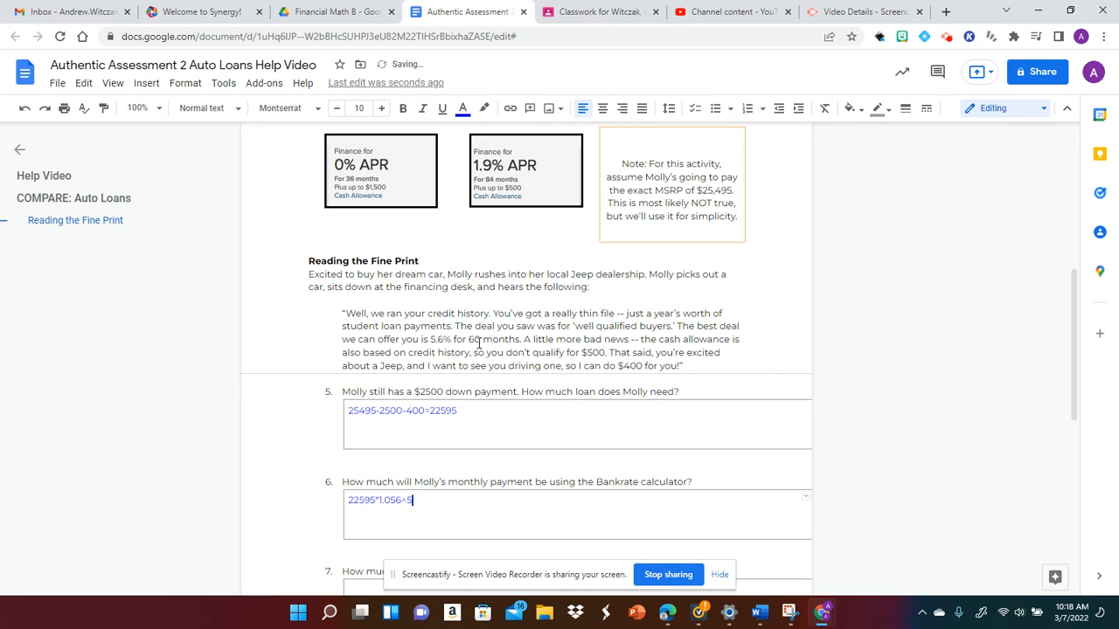
type("=")
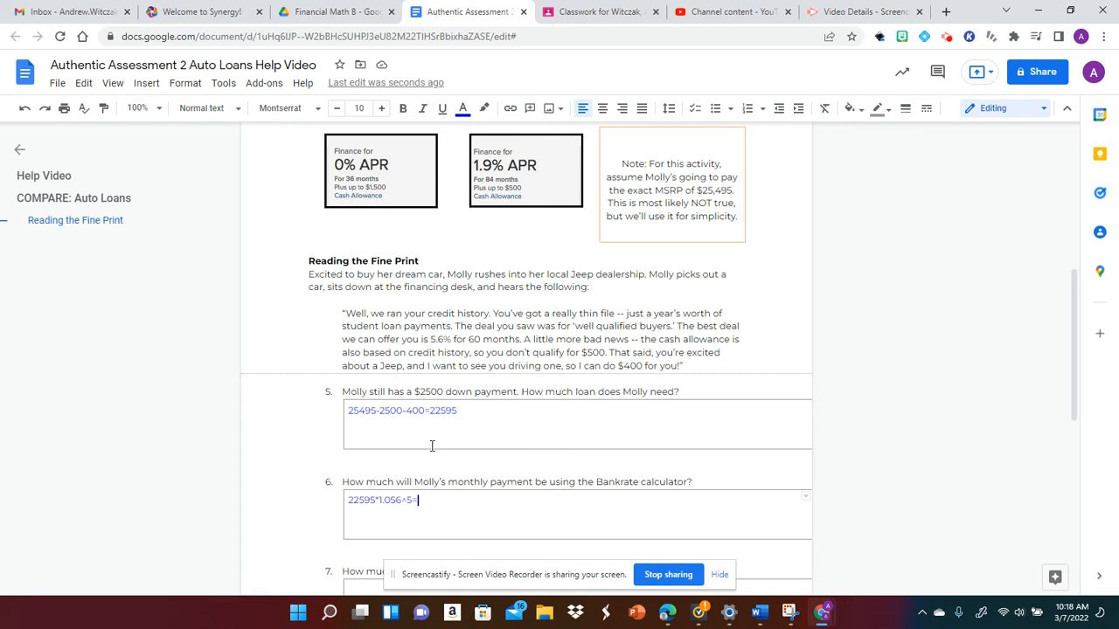
type("31.")
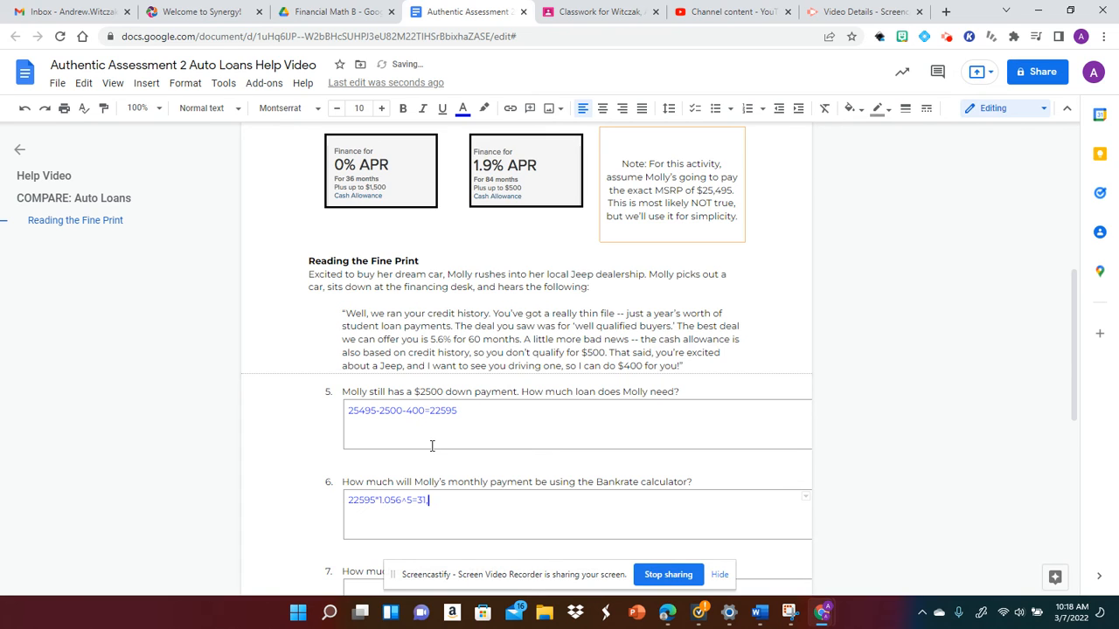
type("33")
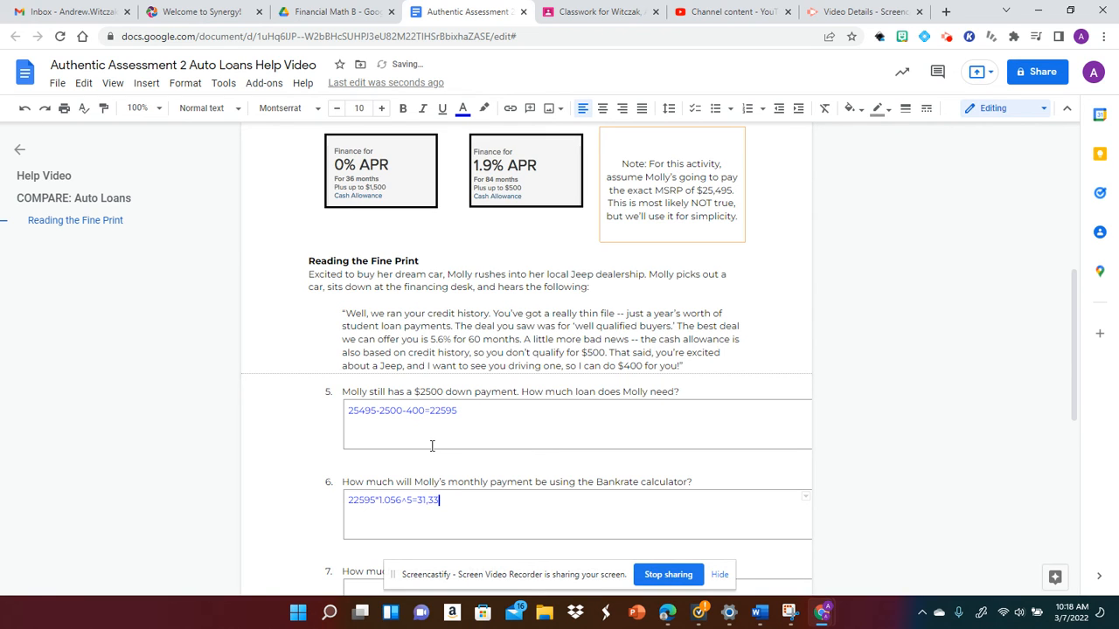
type("2")
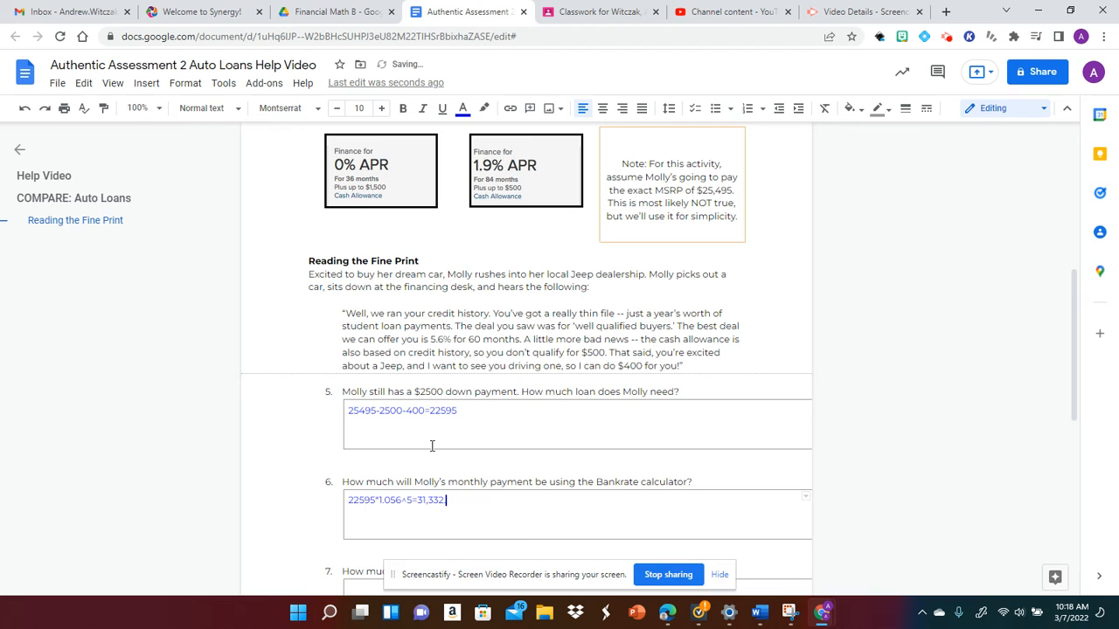
type("56")
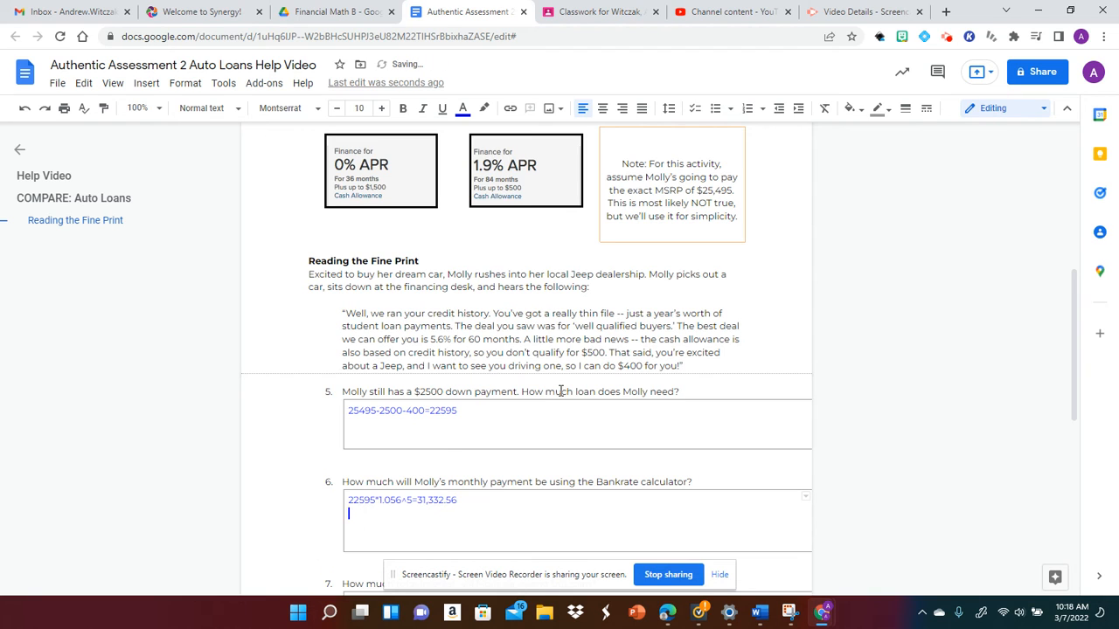
Add a second line dividing 31332.56 by 60 for a monthly payment of 522.21.
type("3")
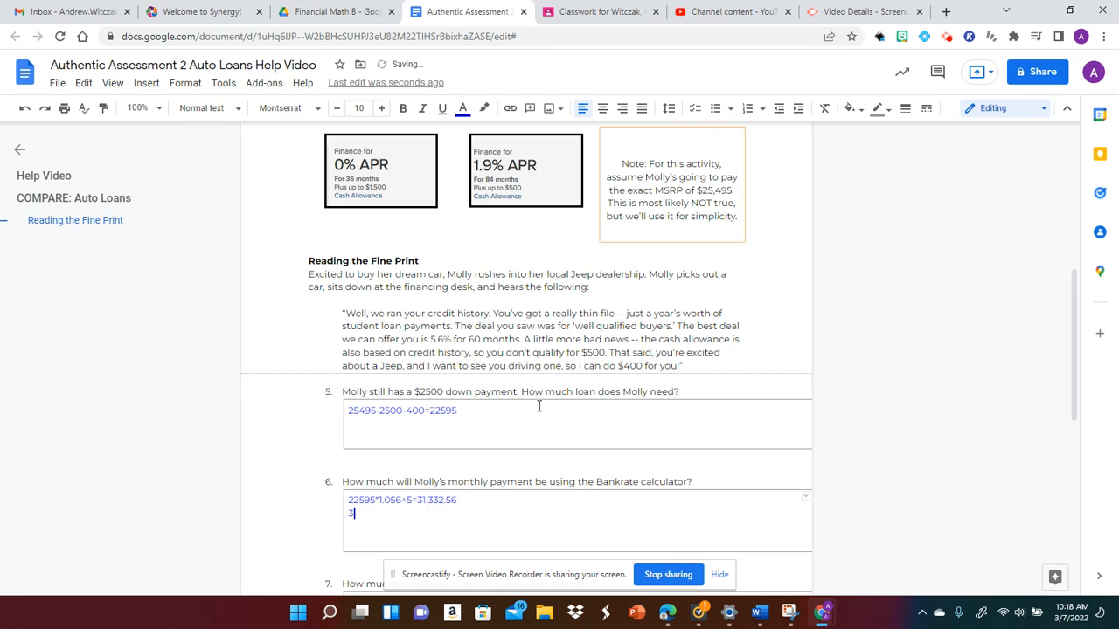
type("1")
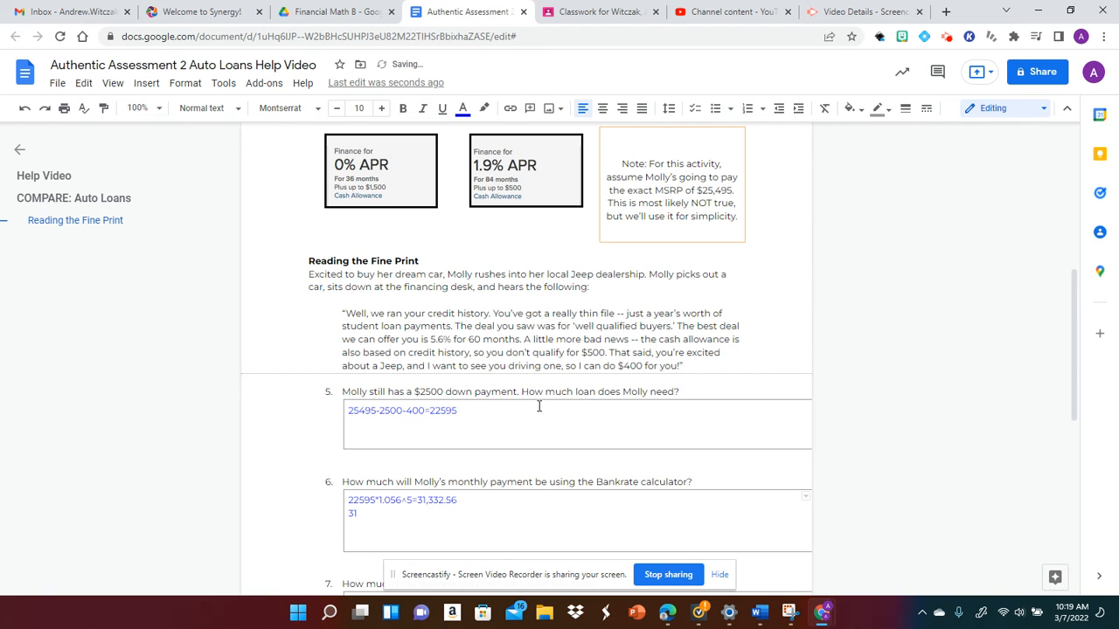
type("33")
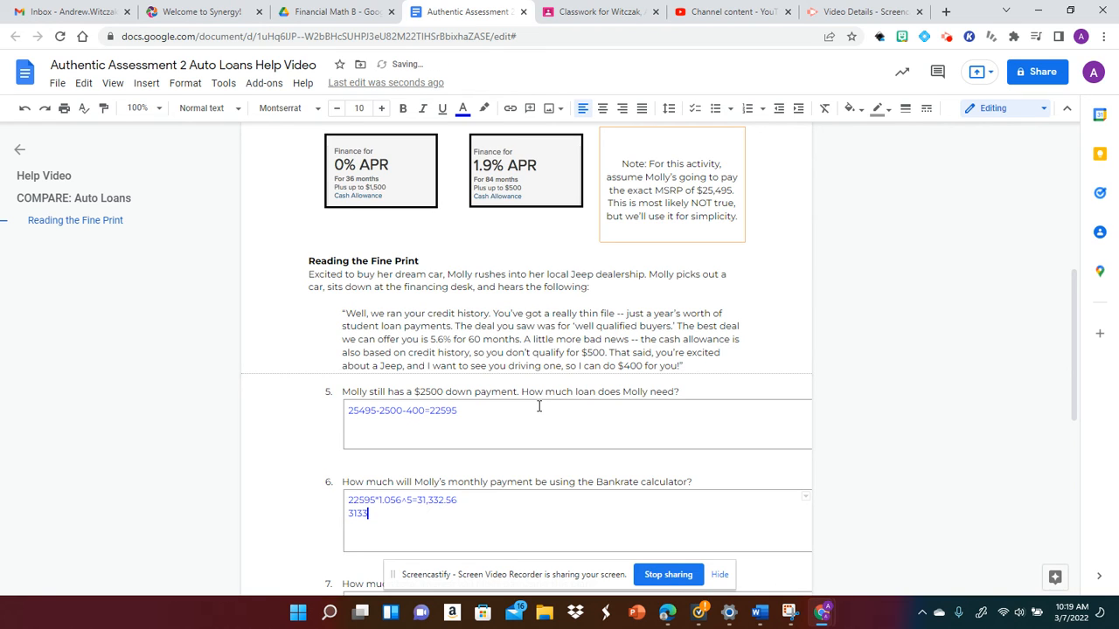
type("2.56/")
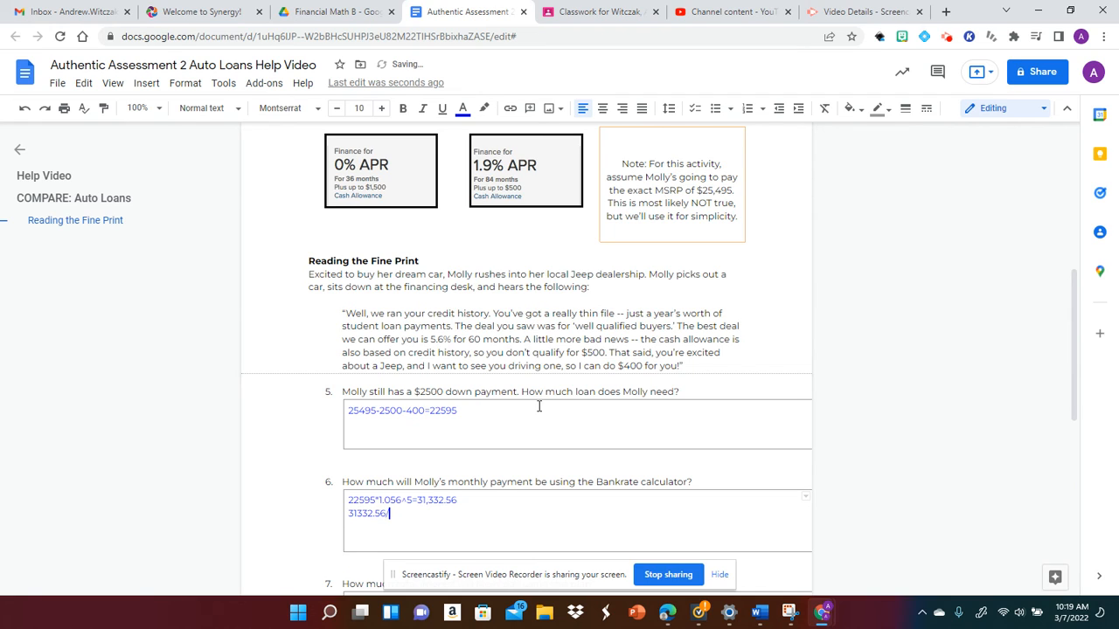
type("/6")
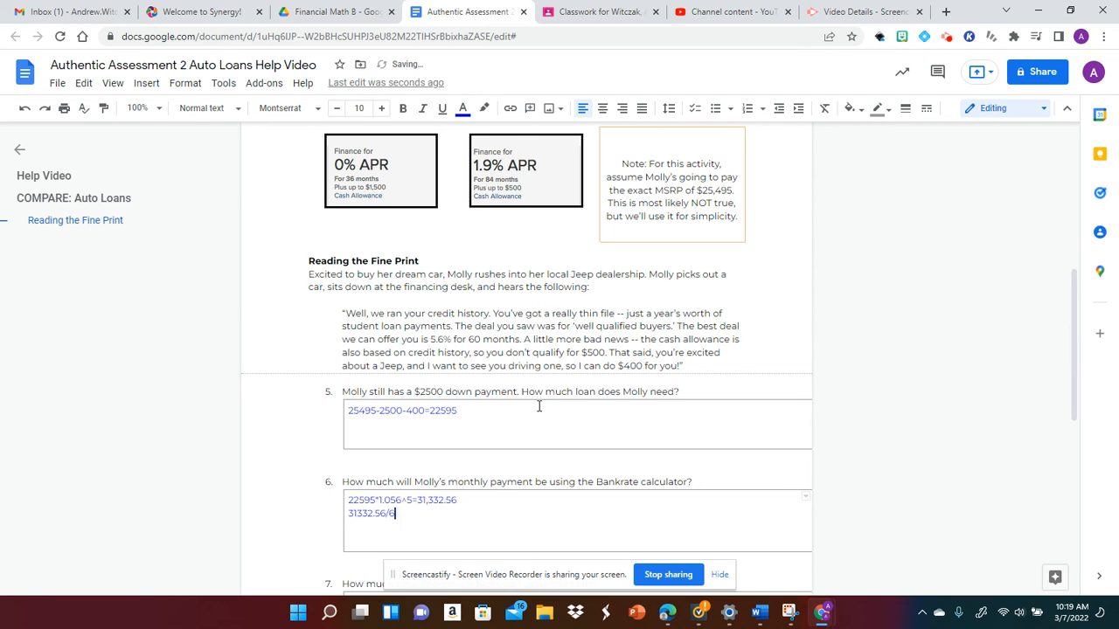
type("0")
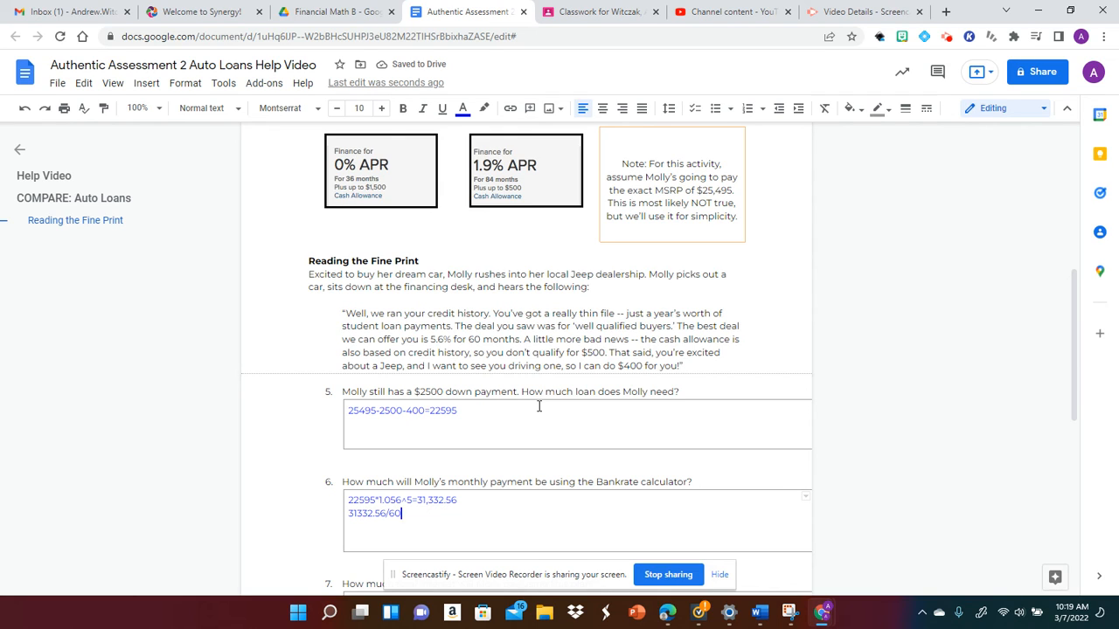
type("=")
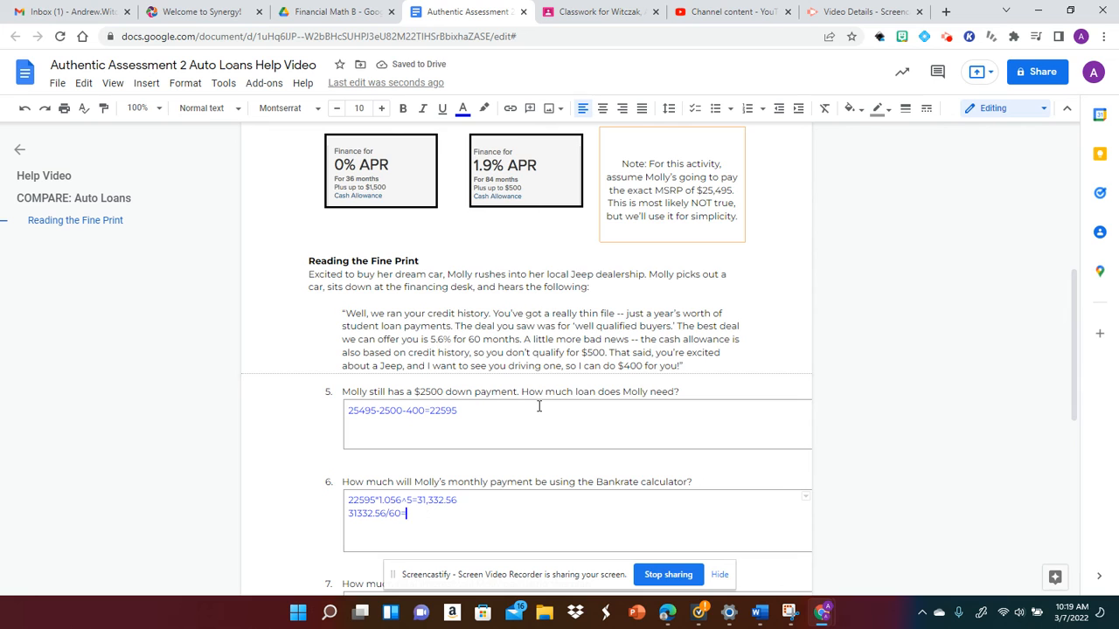
type("522.2")
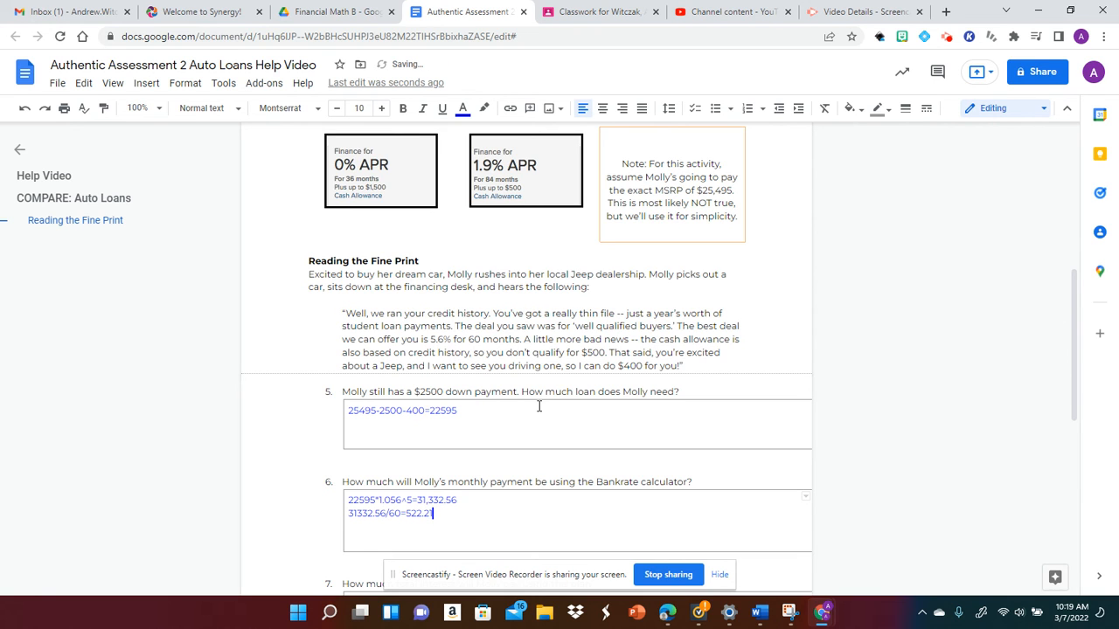
Enter the total interest calculation 31332.56-22595=8737.56 in question 7's answer box.
scroll("down", 3)
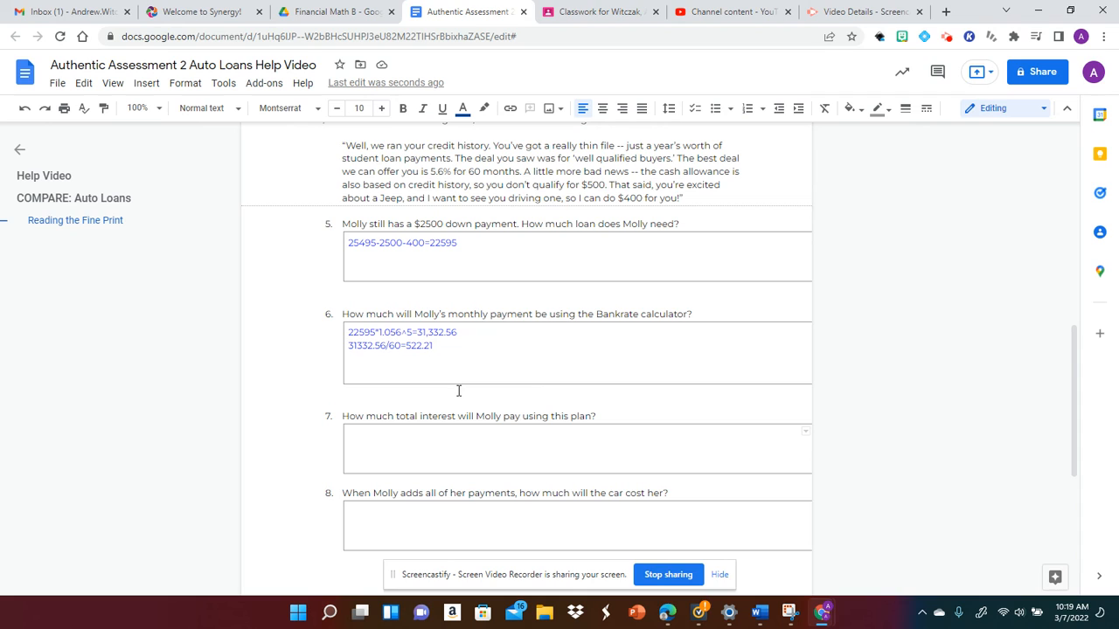
type("31")
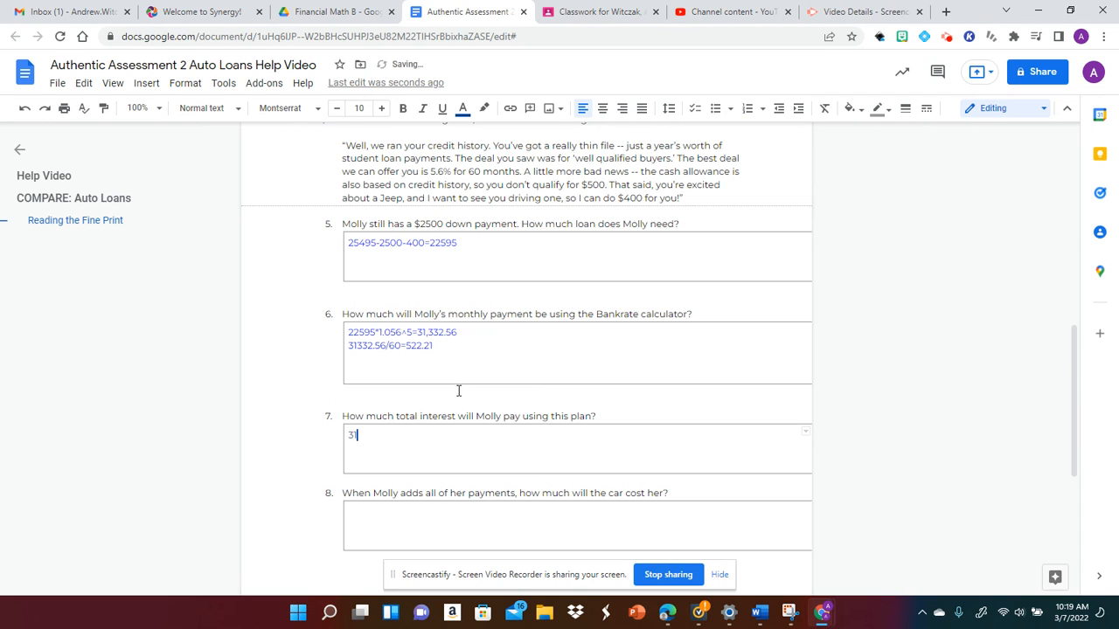
type("33")
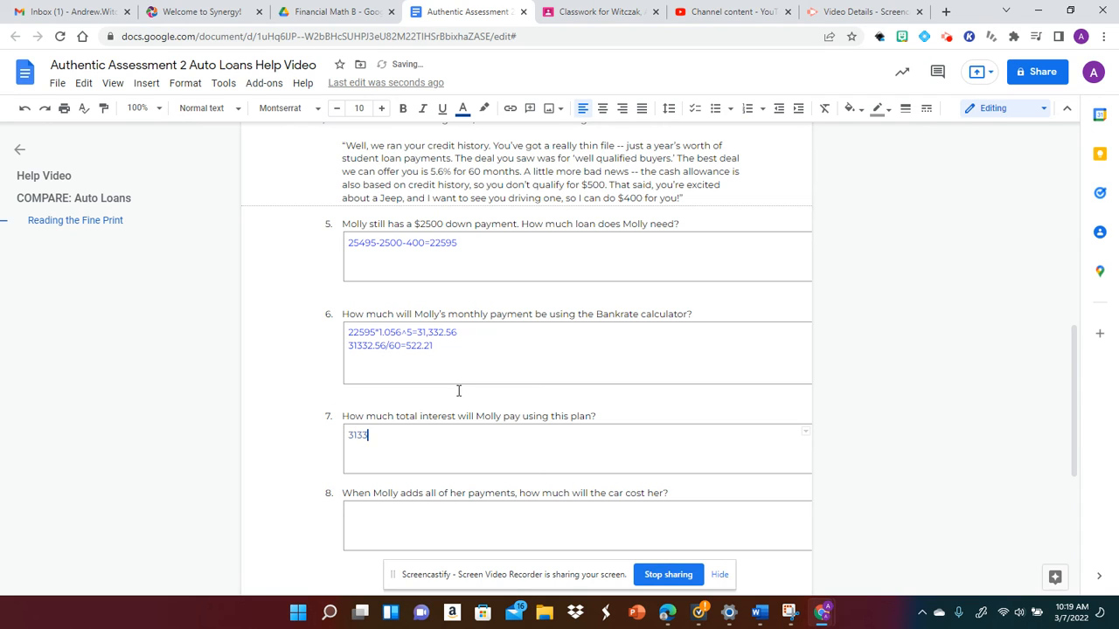
type("31332.56")
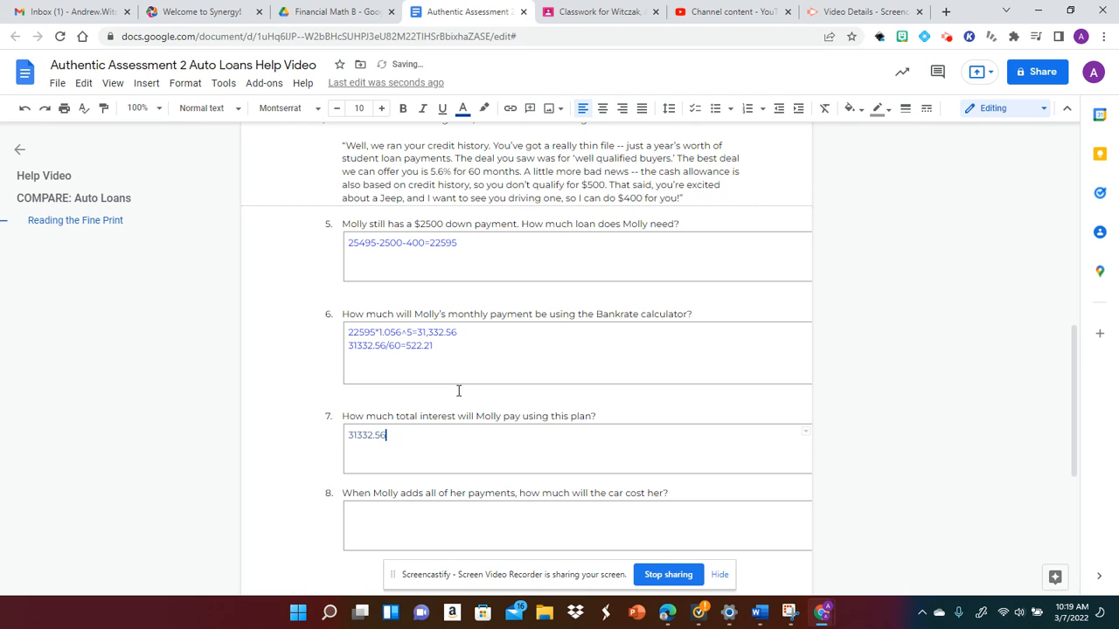
type("-")
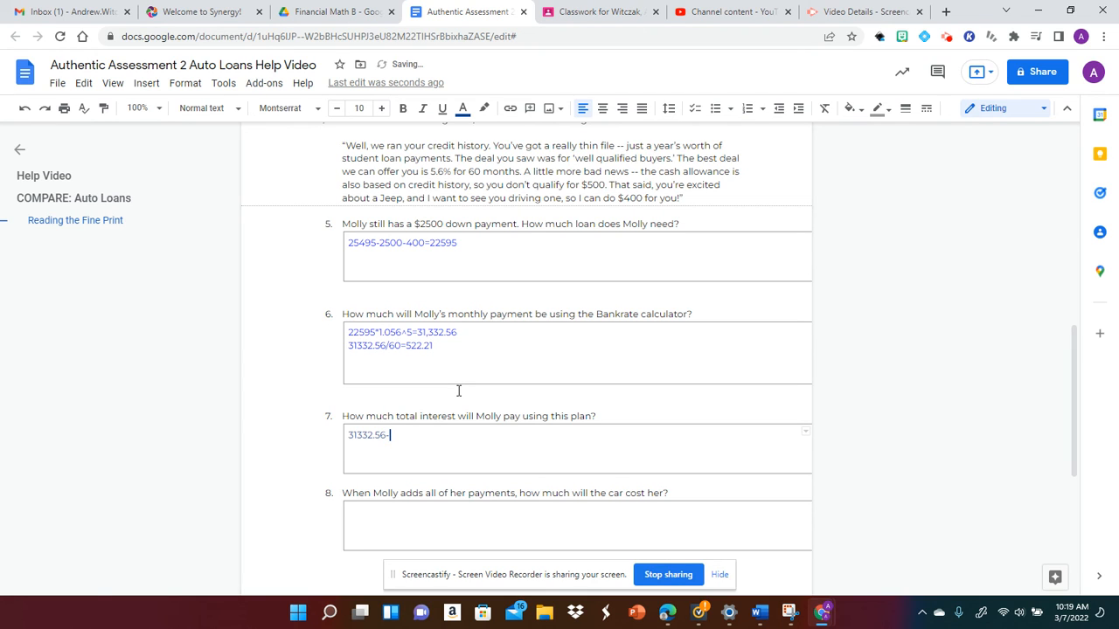
type("-2259")
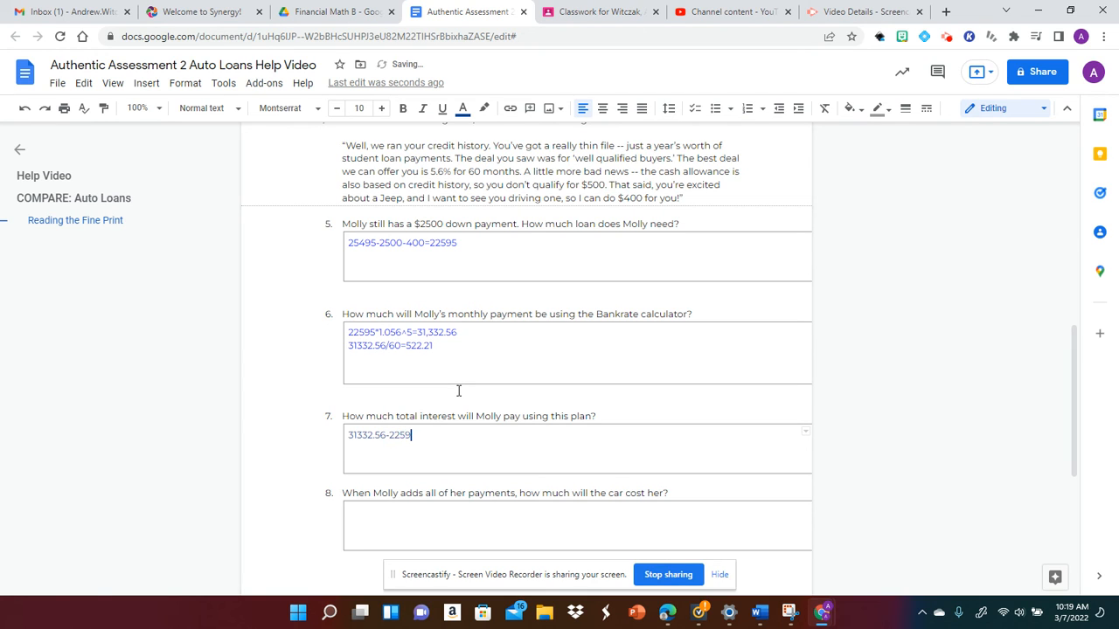
type("5")
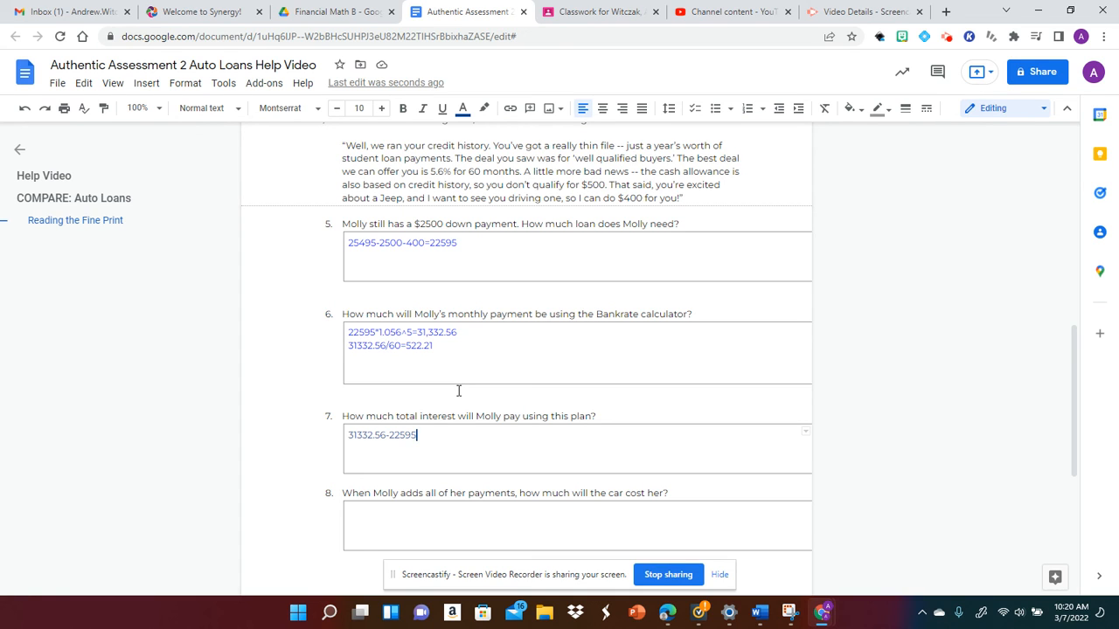
type("=")
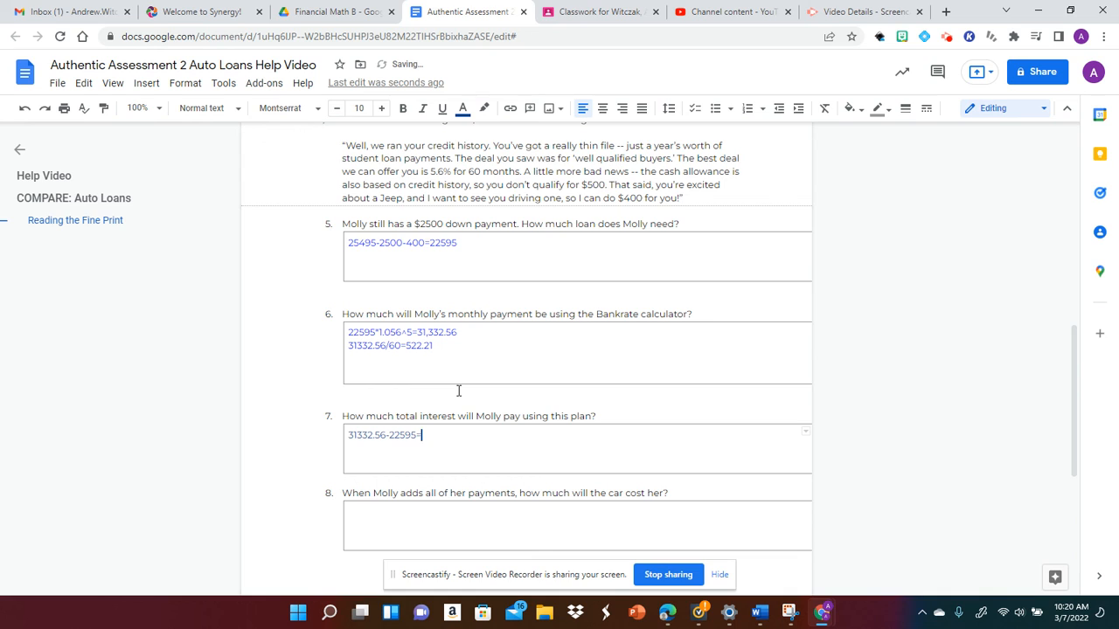
type("=8")
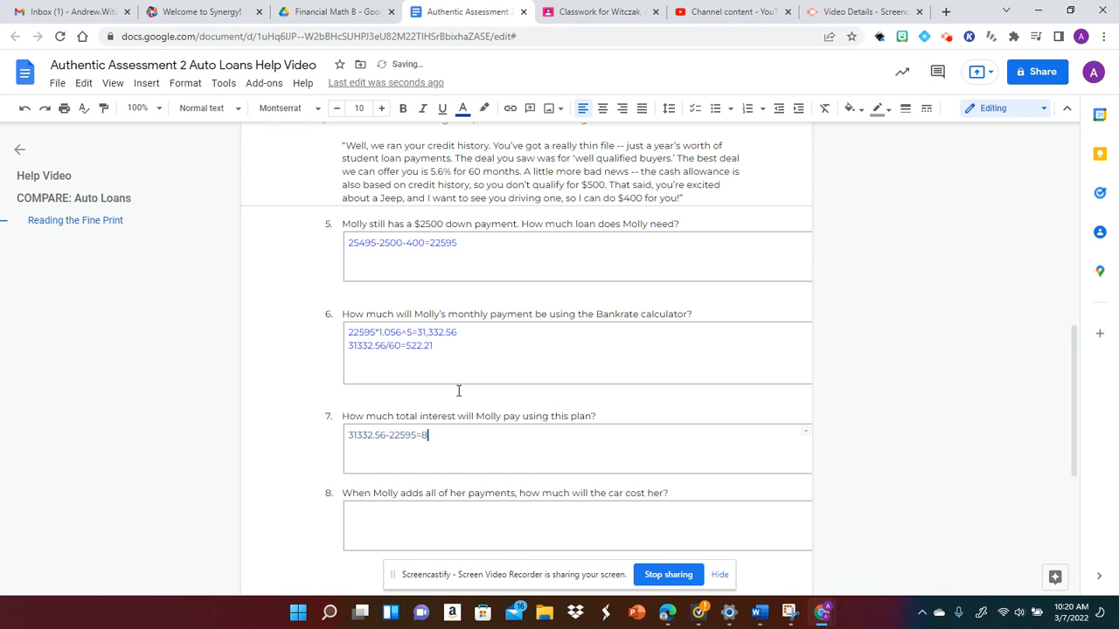
type("737")
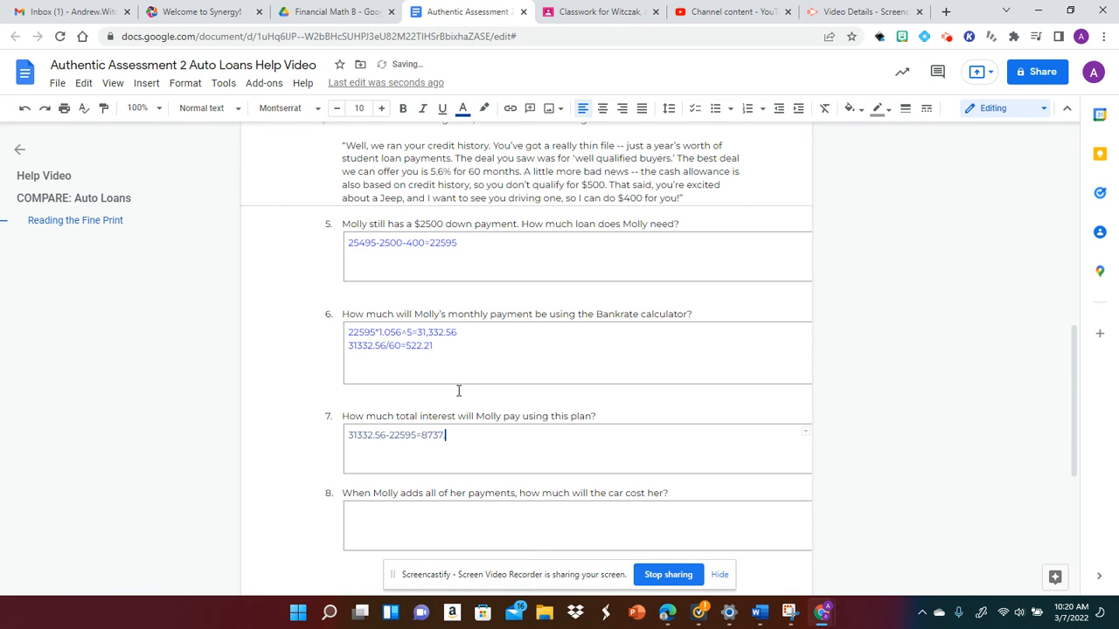
type(".56")
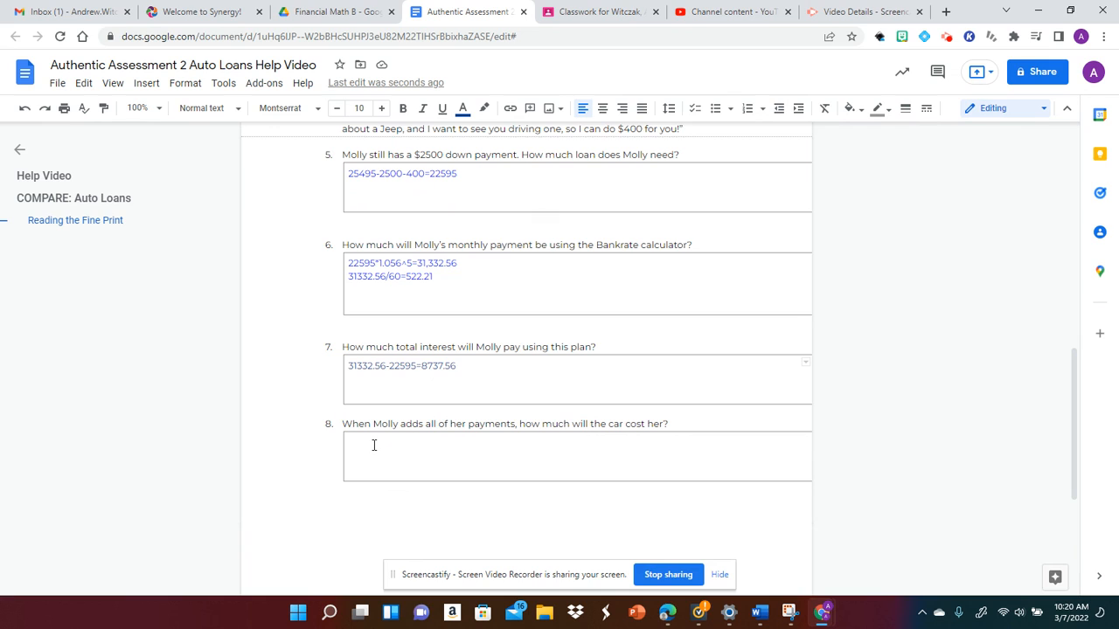
mouse_move(441, 440)
type("5")
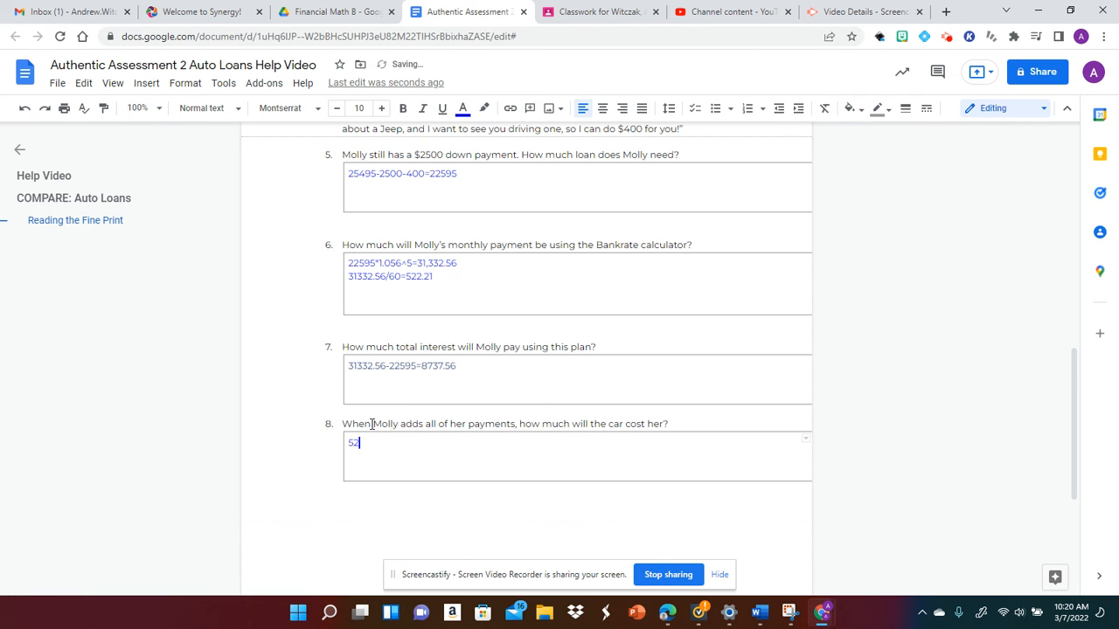
Enter the total car cost calculation 522.21*60=31332.6 in question 8's answer box.
type("2")
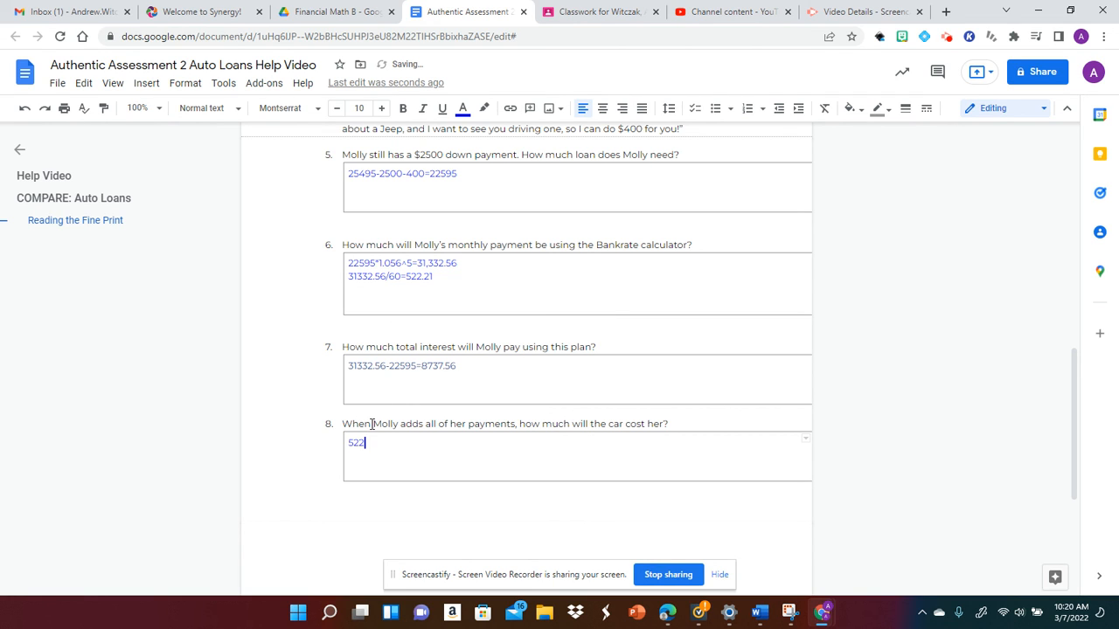
type(".21")
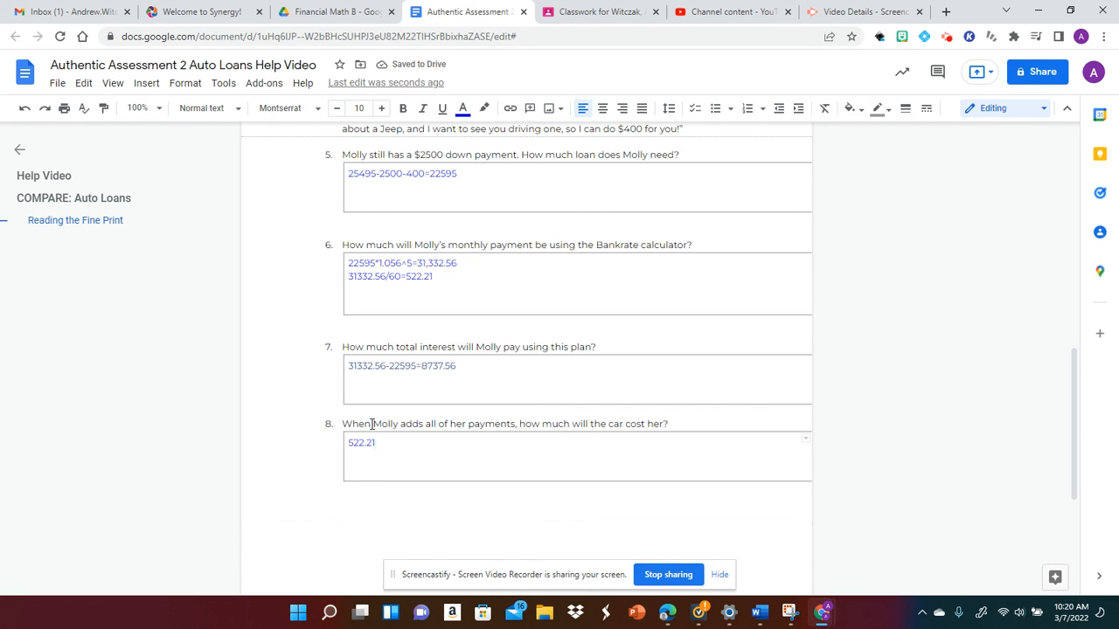
type("*60")
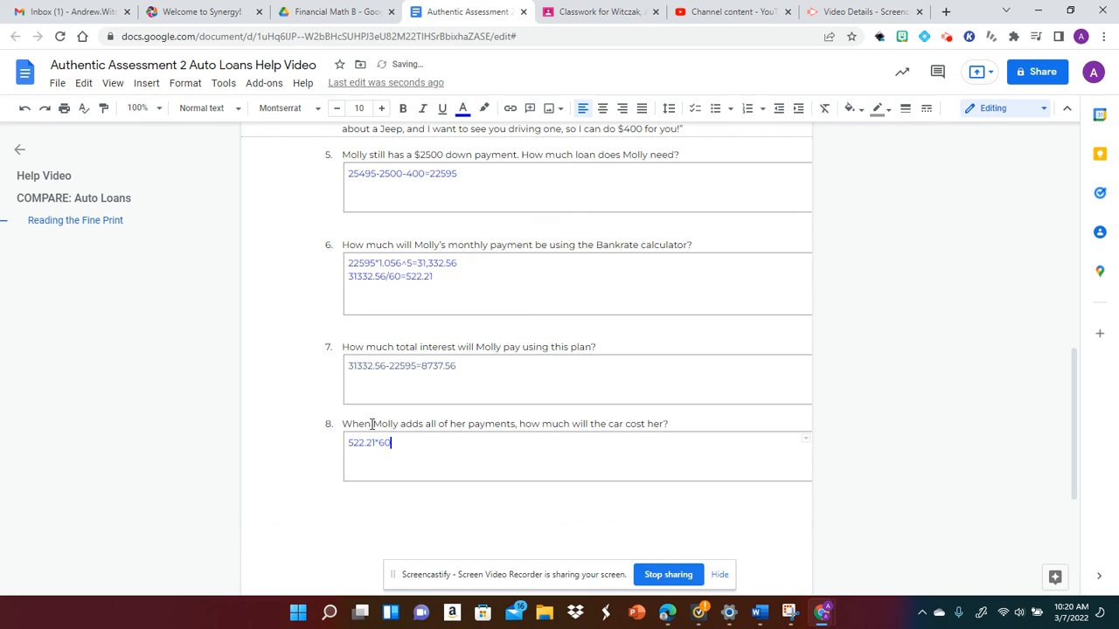
type("=")
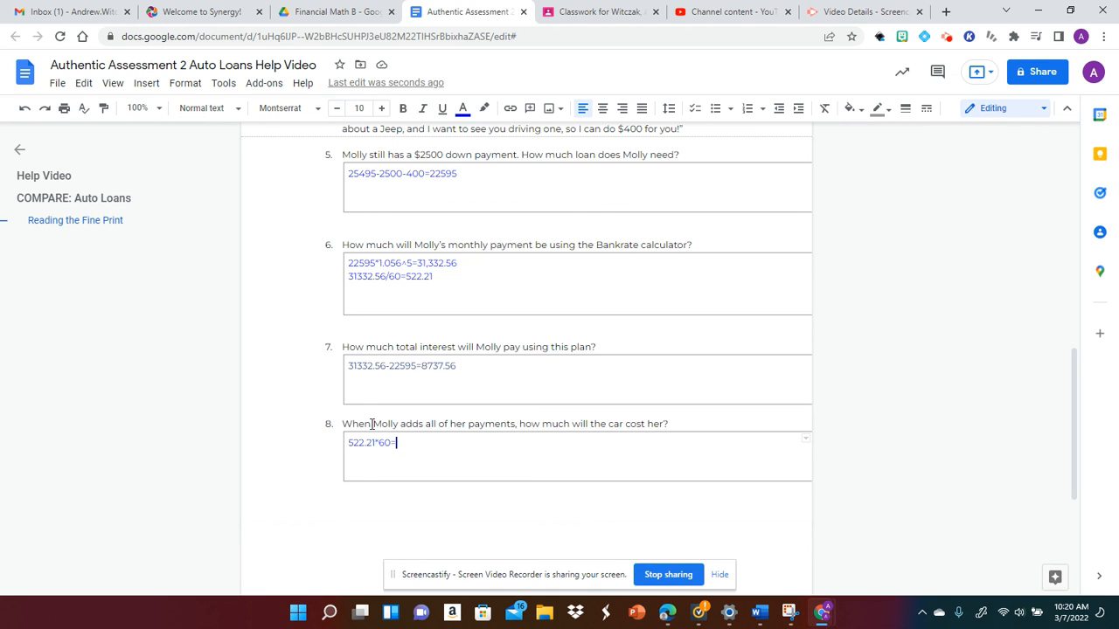
type("313")
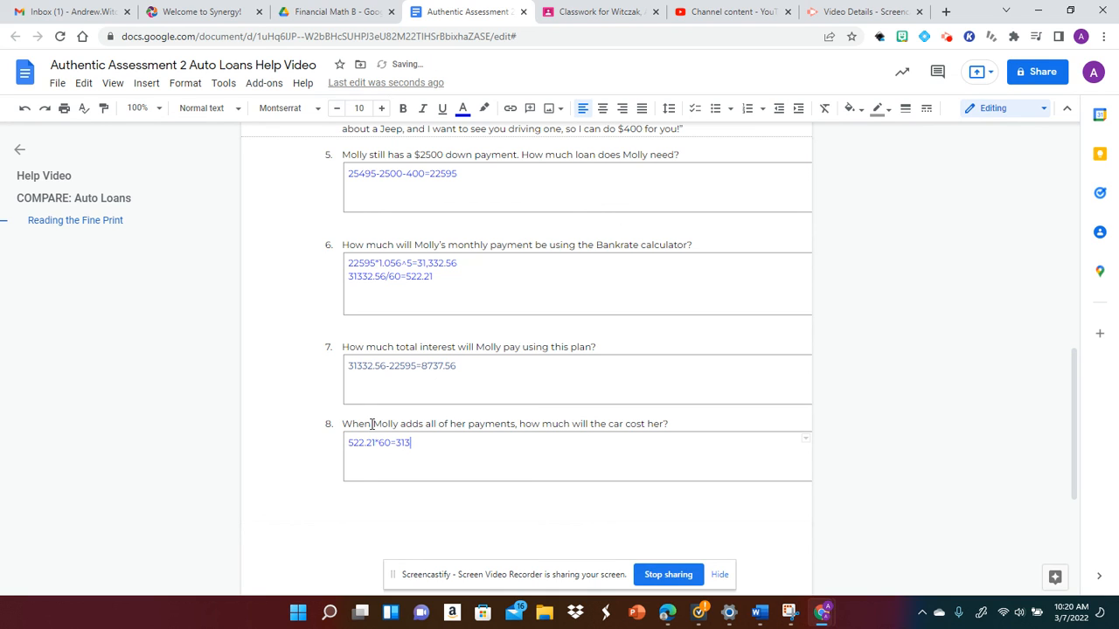
type("32")
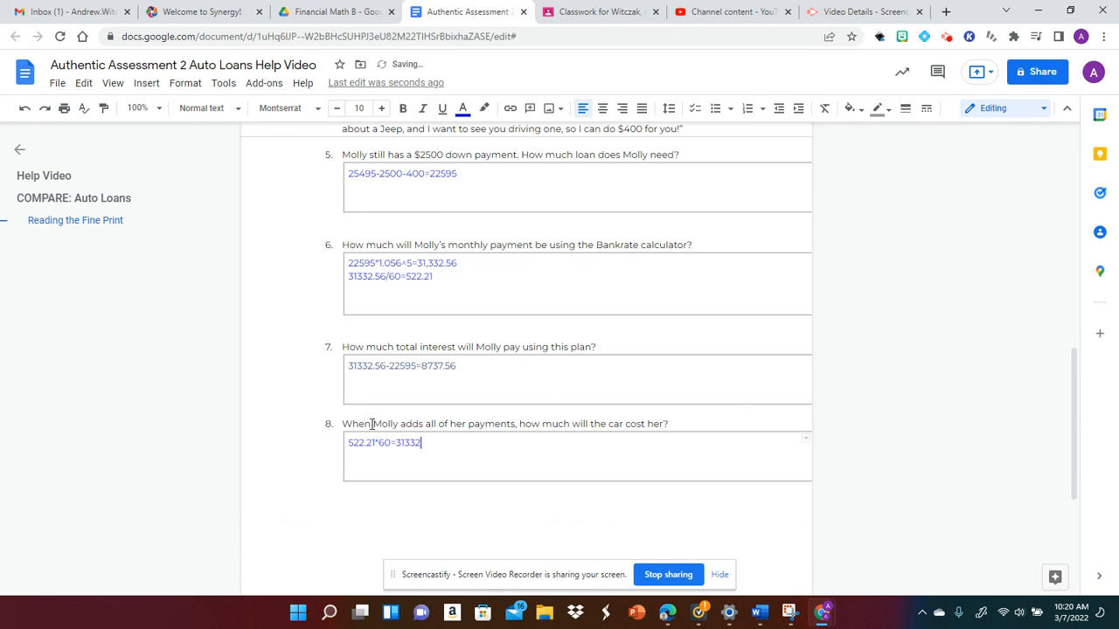
type(".6")
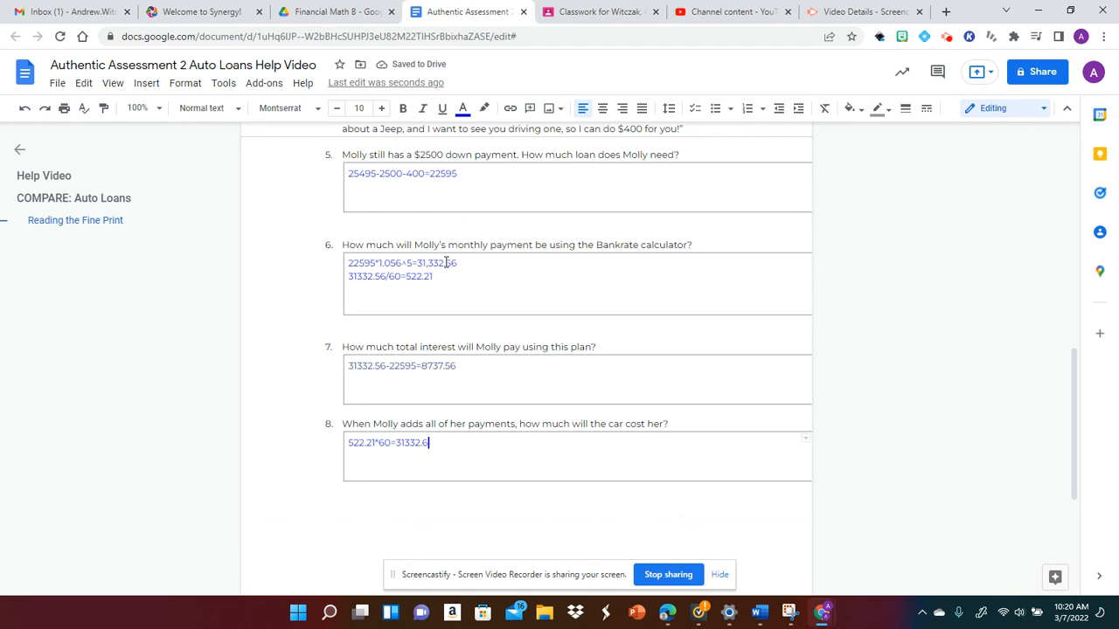
mouse_move(940, 490)
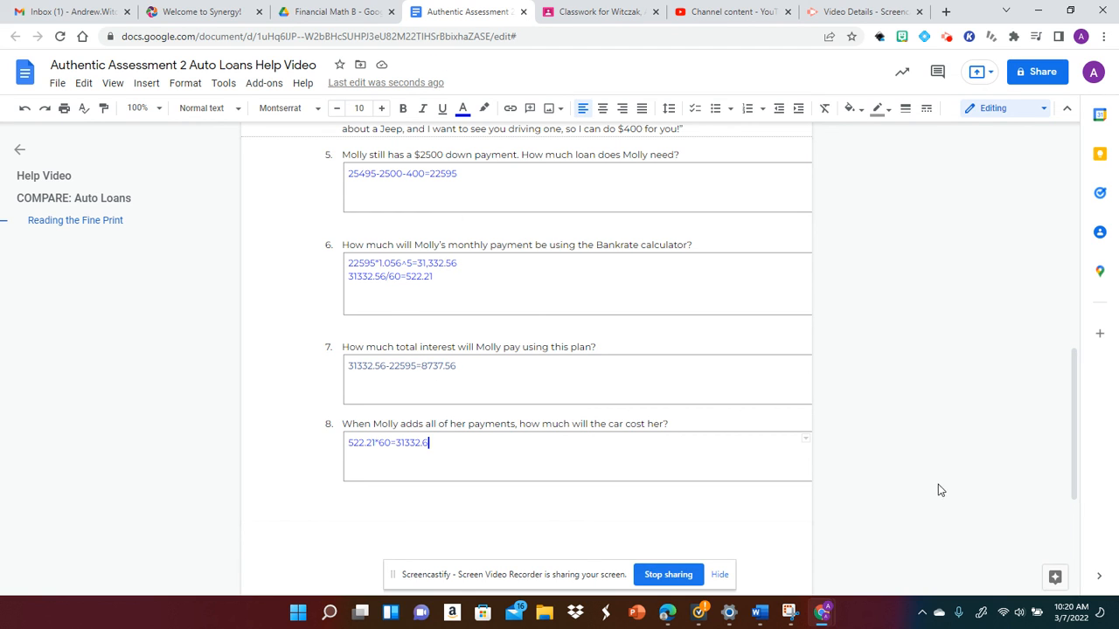